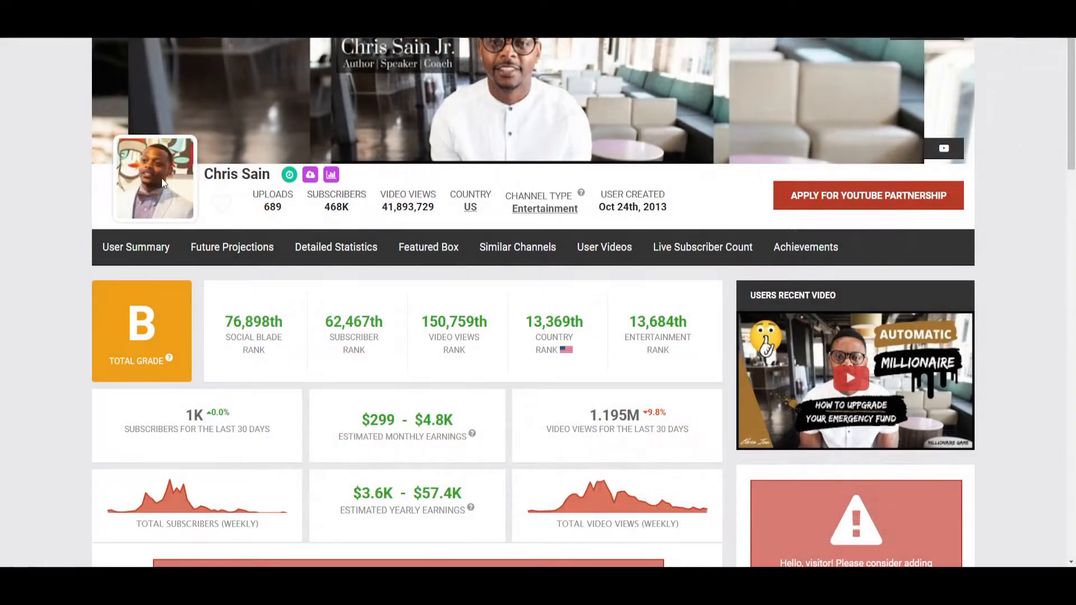
# Step: Scroll the Social Blade channel page down past the daily stats table to the monthly views and subscribers charts
pyautogui.scroll(-3)
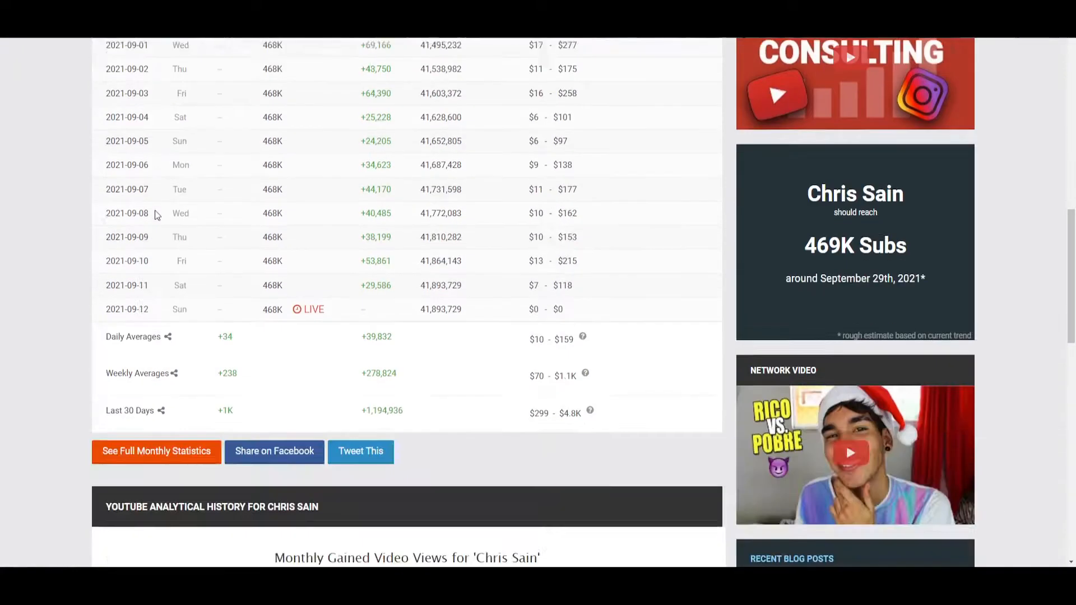
pyautogui.scroll(-3)
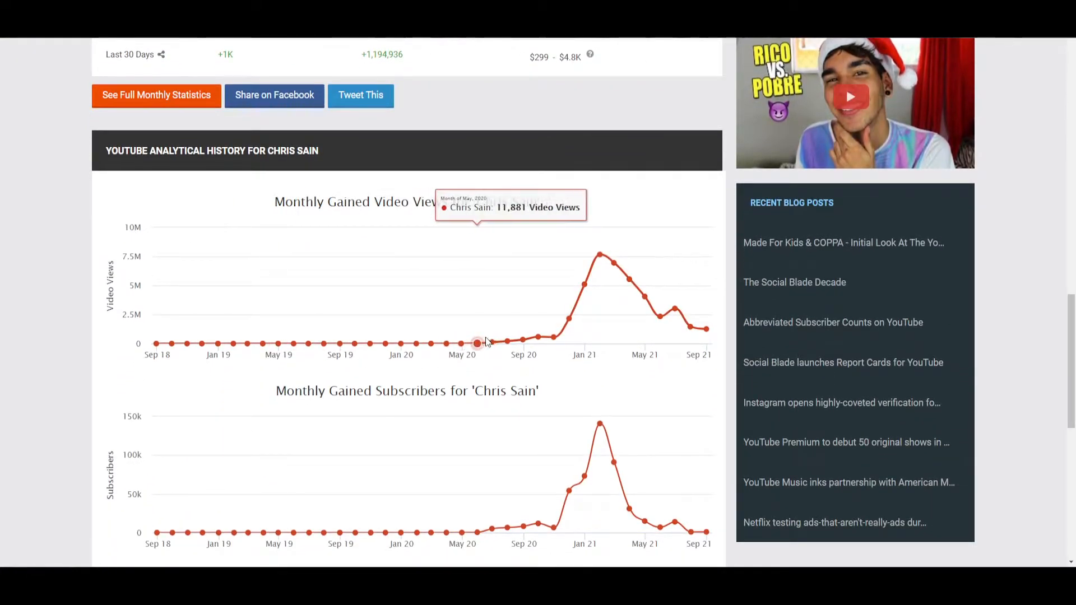
pyautogui.moveTo(555, 337)
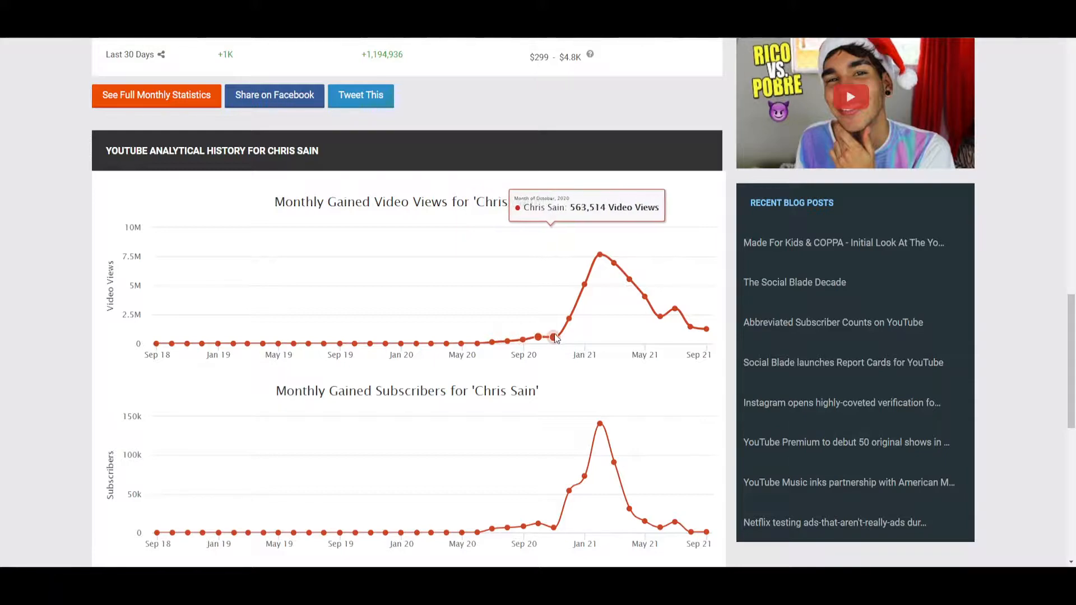
pyautogui.moveTo(599, 253)
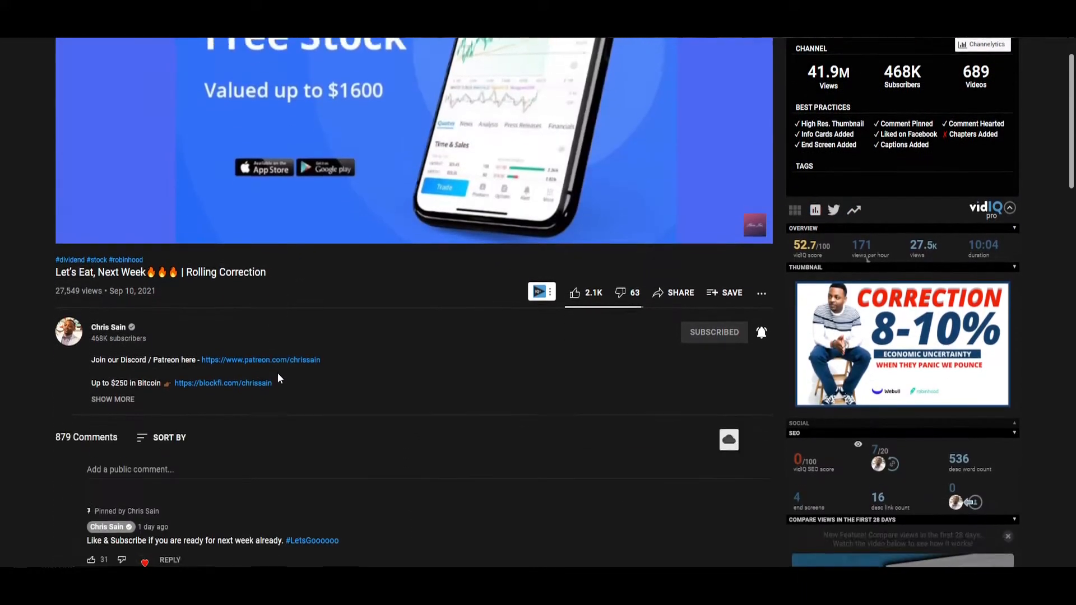
# Step: Expand the video description and follow its Patreon link to reach the Discord announcements channel
pyautogui.click(112, 399)
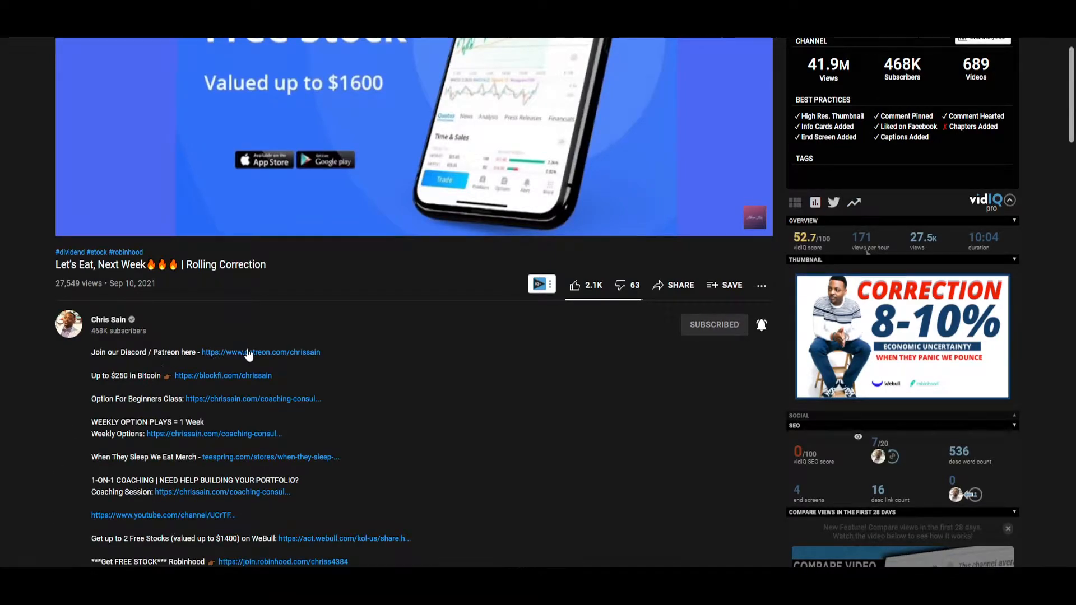
pyautogui.click(260, 352)
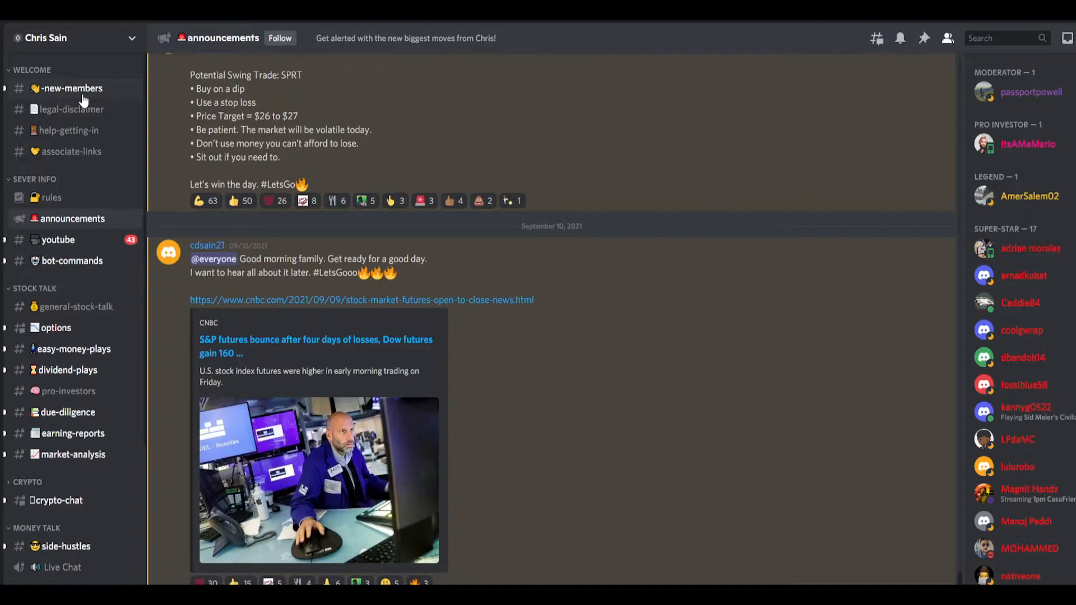
pyautogui.moveTo(69, 109)
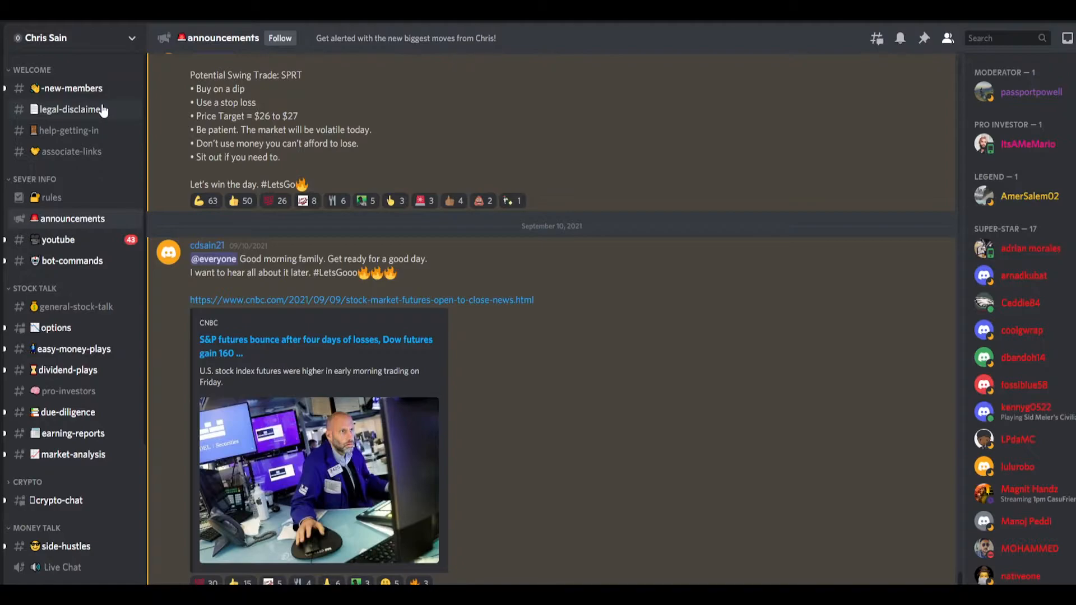
pyautogui.moveTo(65, 130)
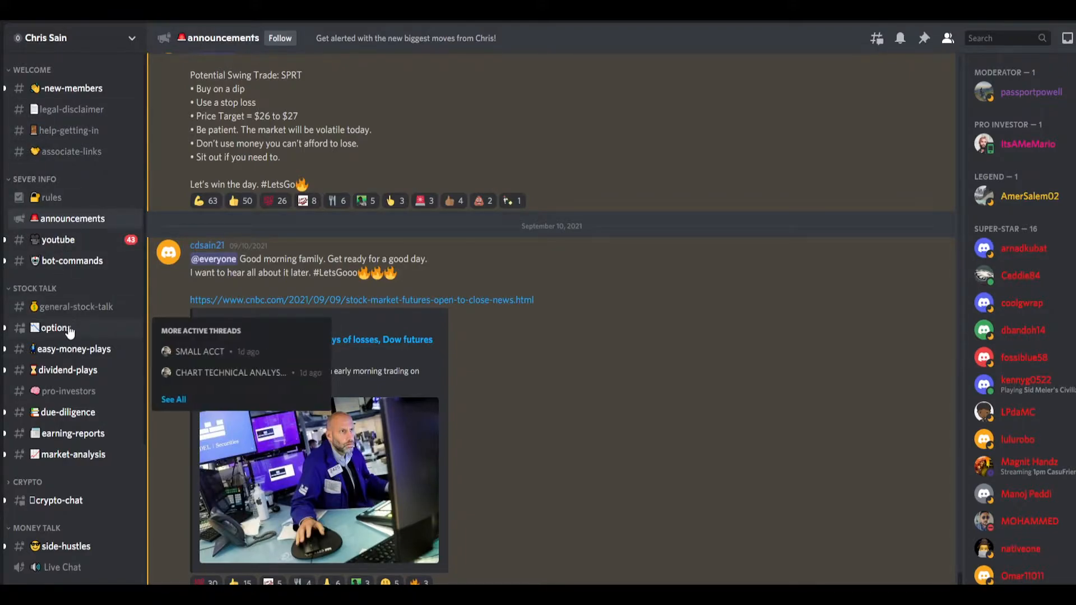
pyautogui.click(68, 391)
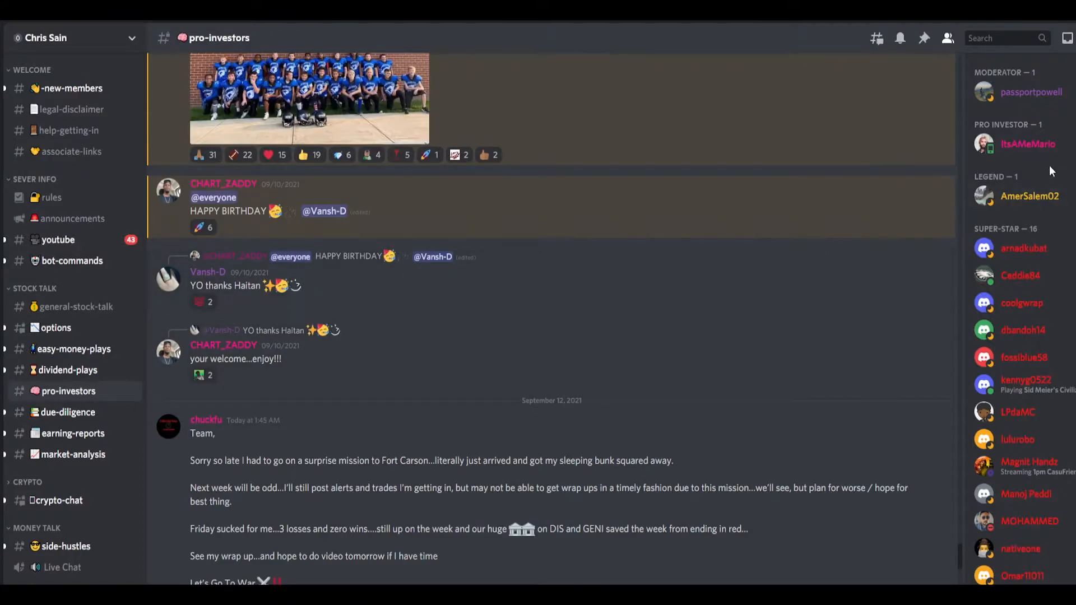
pyautogui.click(1028, 145)
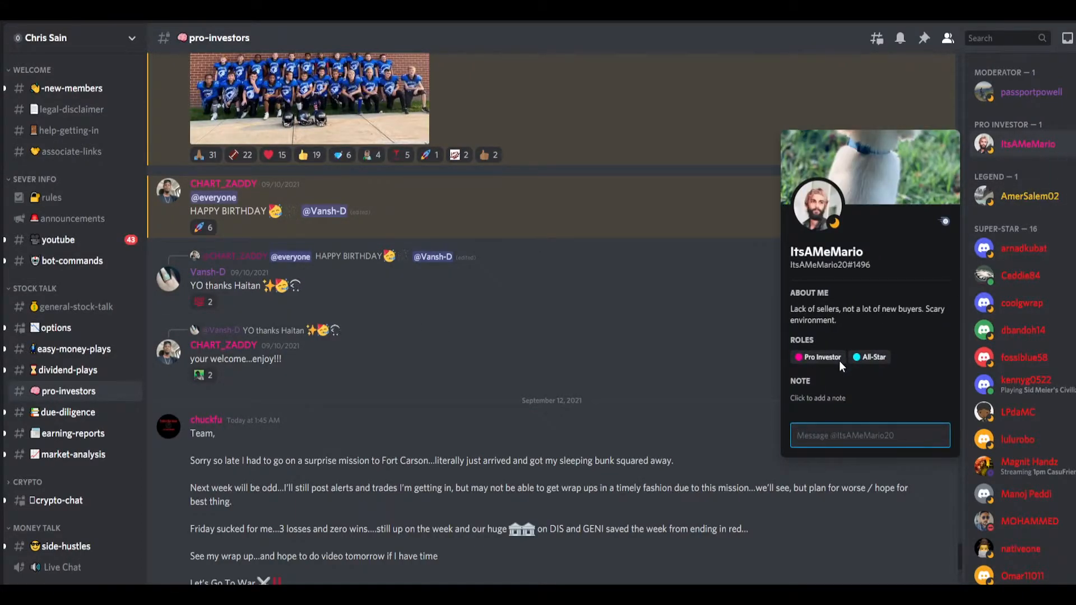
pyautogui.moveTo(678, 402)
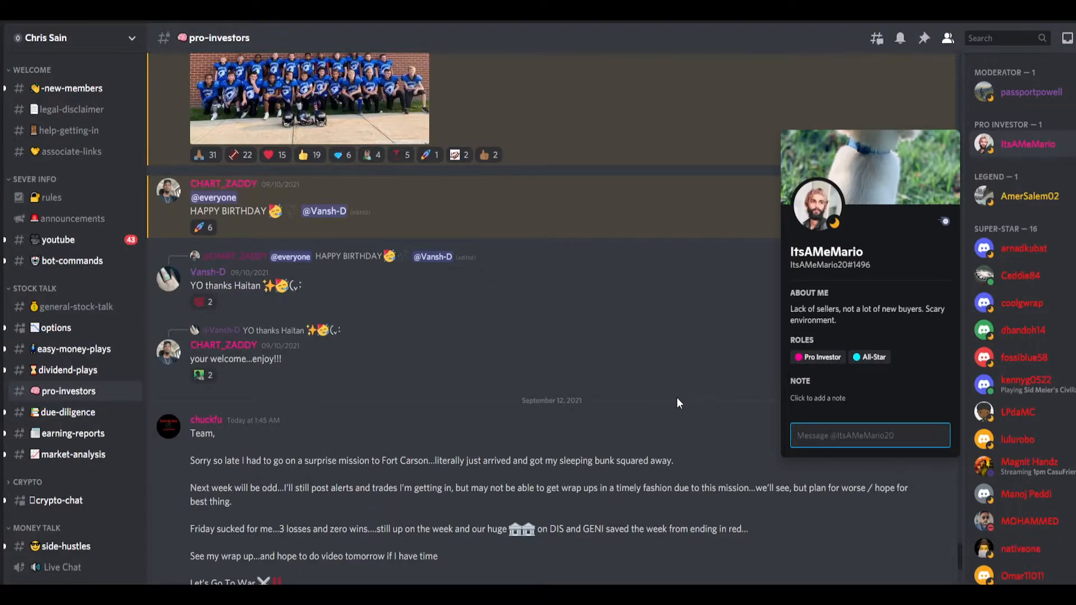
pyautogui.moveTo(716, 390)
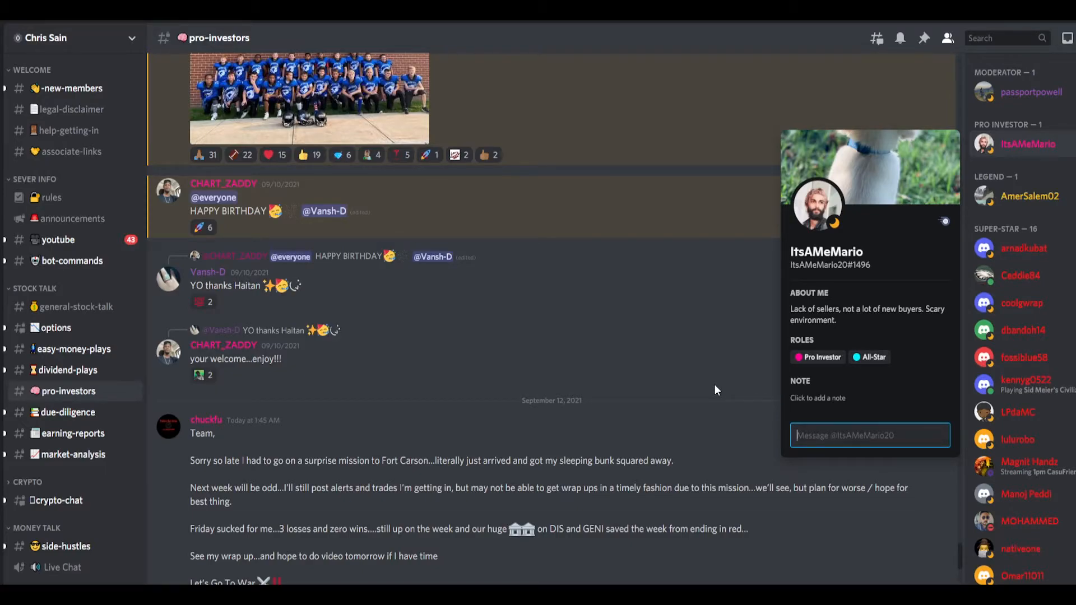
pyautogui.moveTo(693, 398)
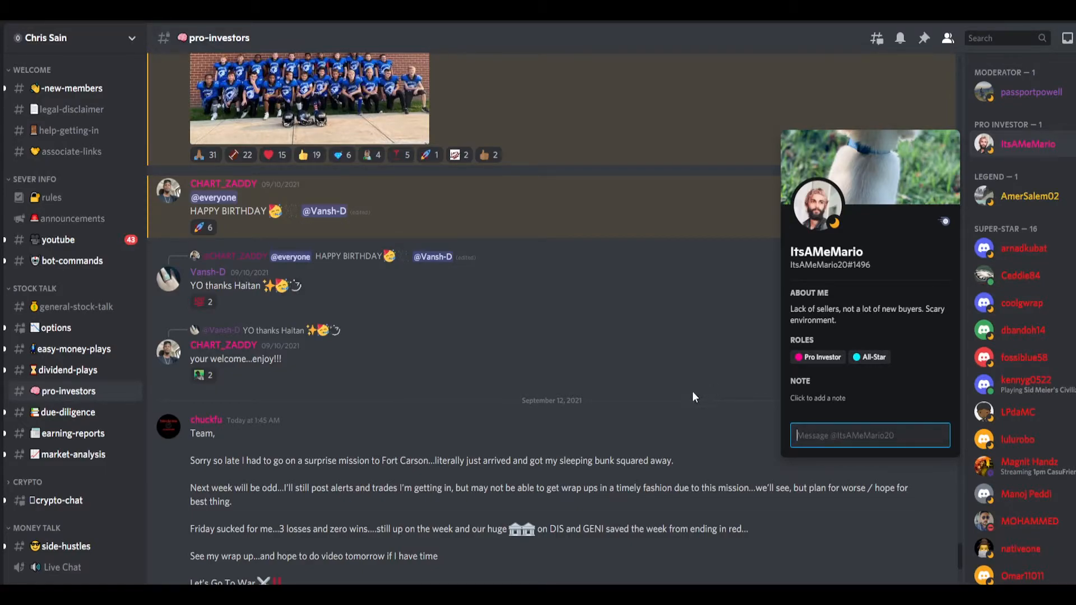
pyautogui.moveTo(72, 218)
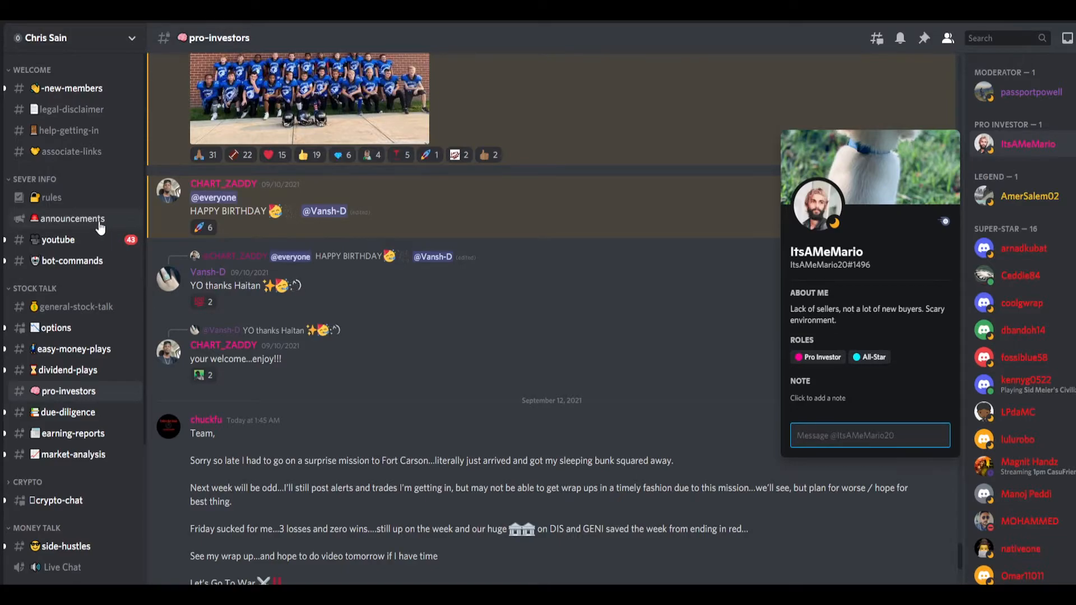
# Step: Return to #announcements and scroll through the early-September stock-watch alerts and CNBC futures link
pyautogui.click(72, 219)
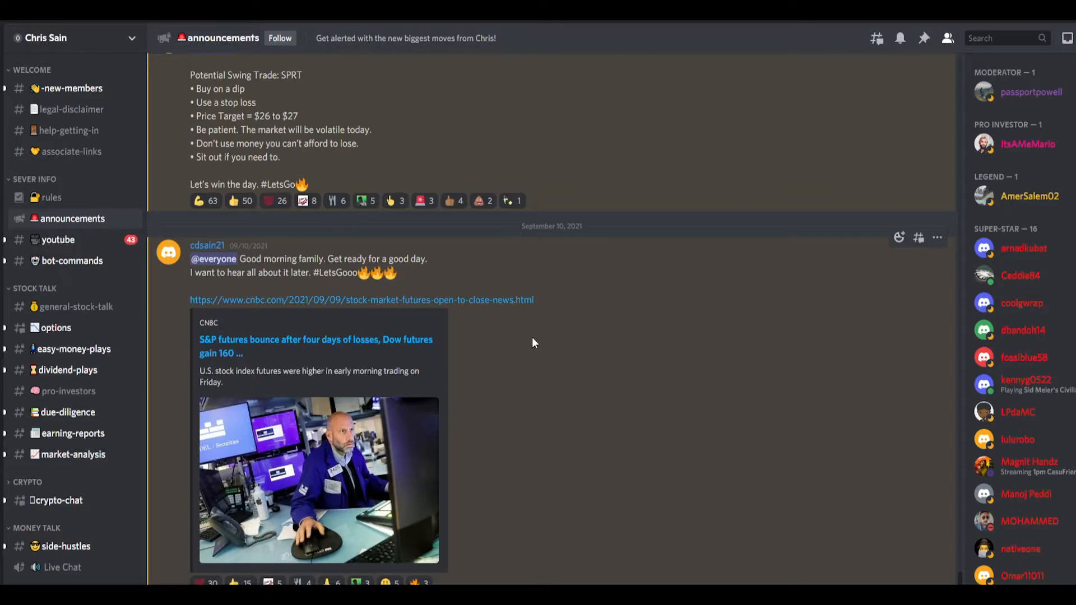
pyautogui.moveTo(546, 390)
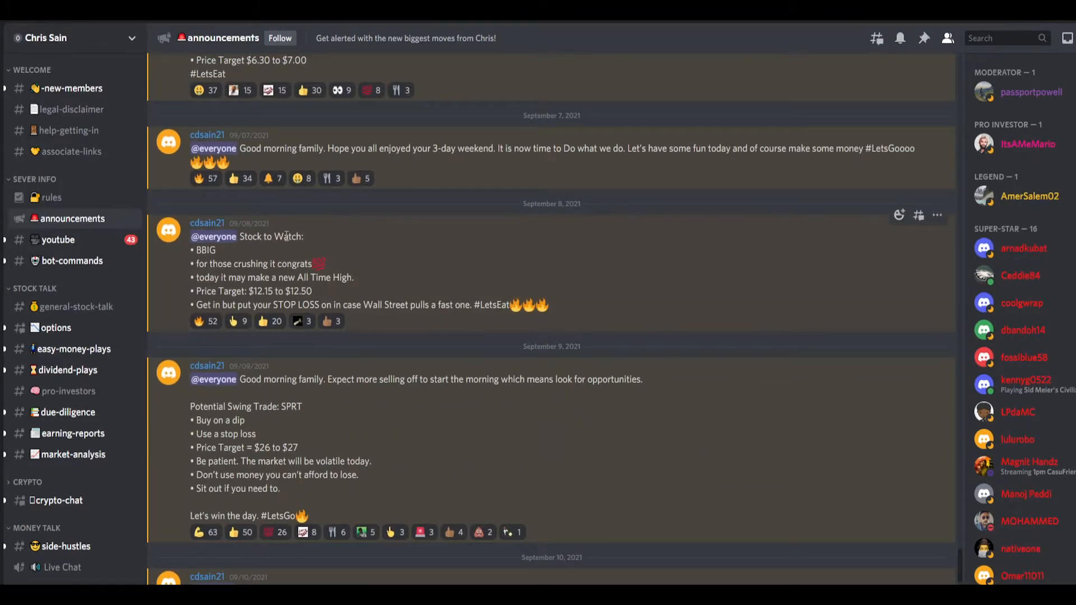
pyautogui.moveTo(573, 327)
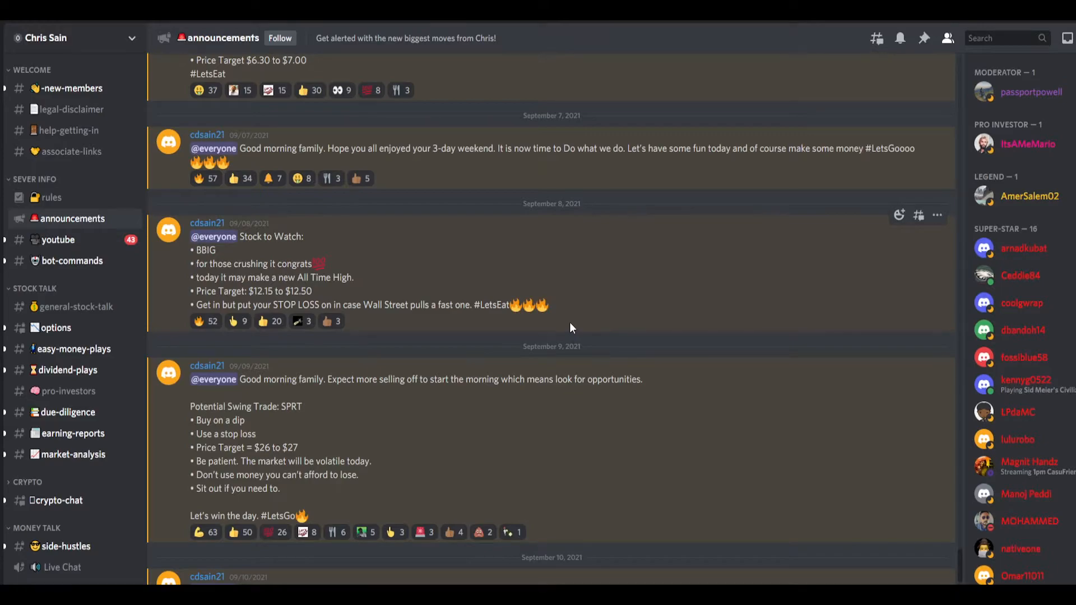
pyautogui.moveTo(645, 361)
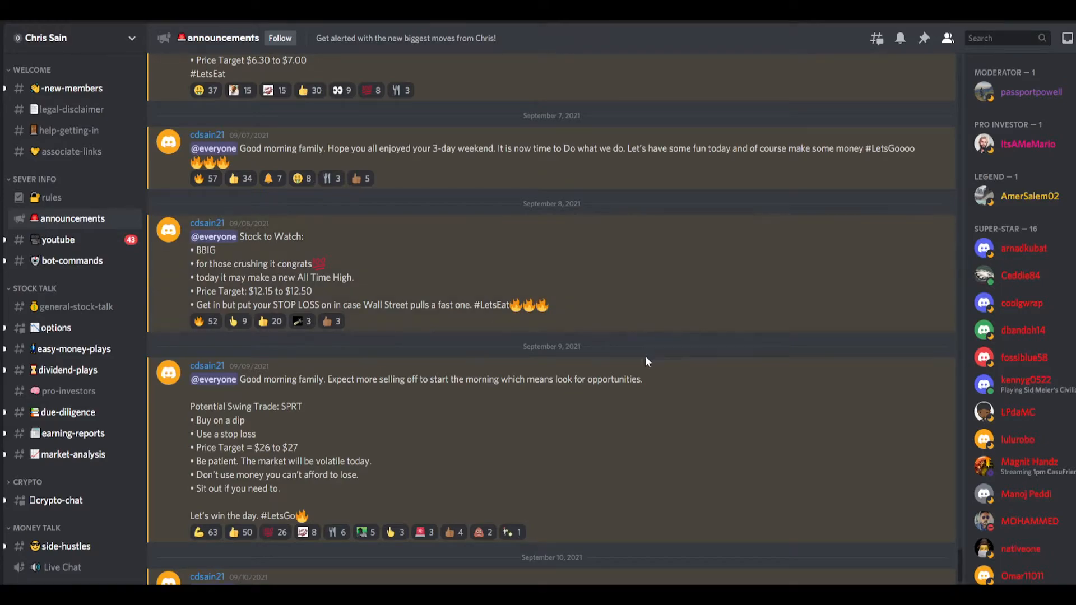
pyautogui.scroll(-3)
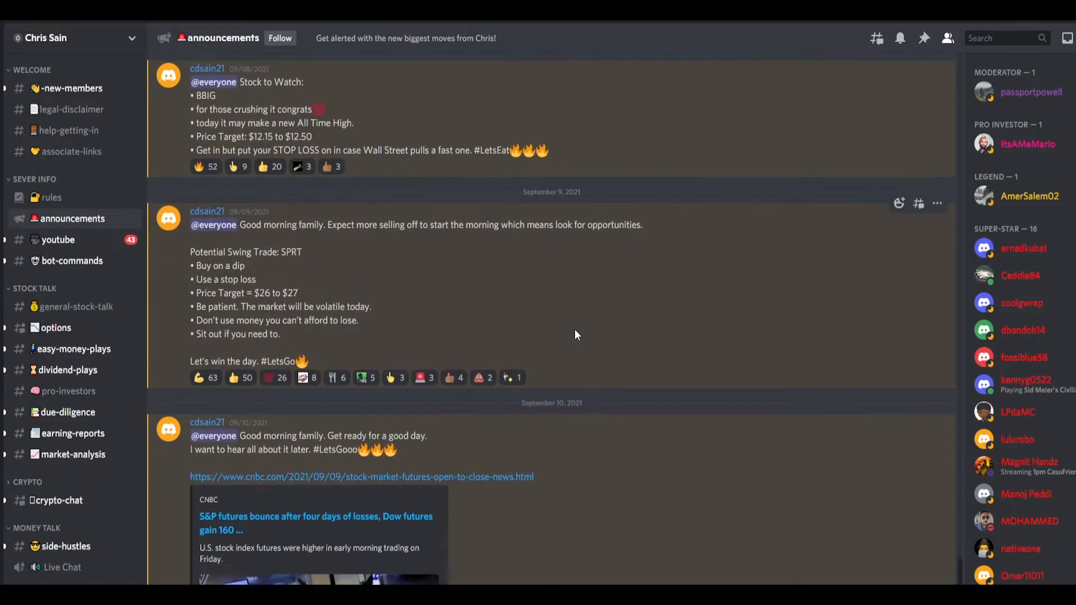
pyautogui.scroll(3)
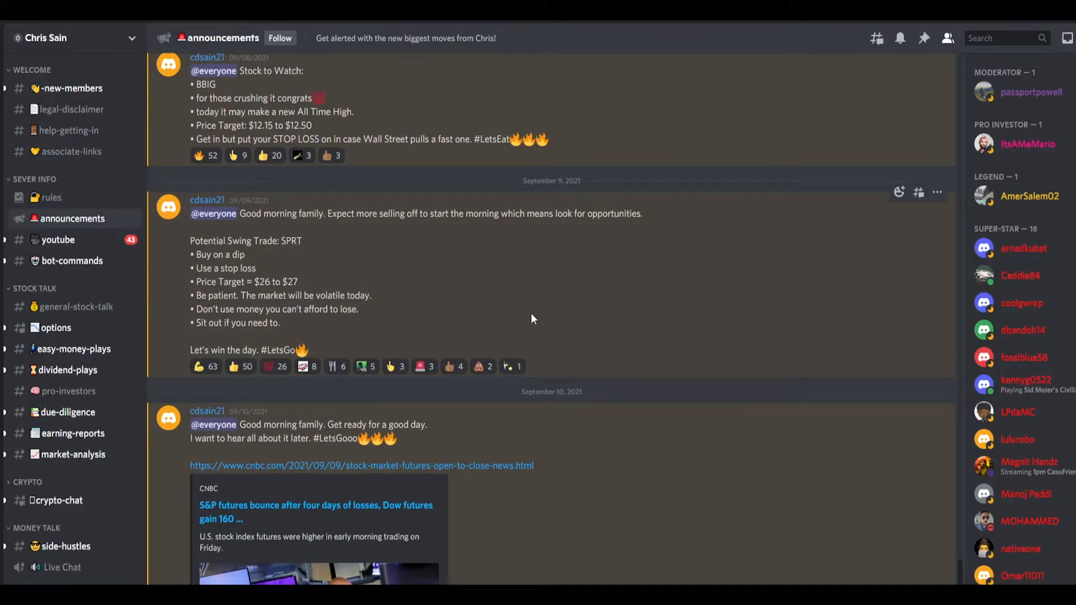
pyautogui.scroll(-3)
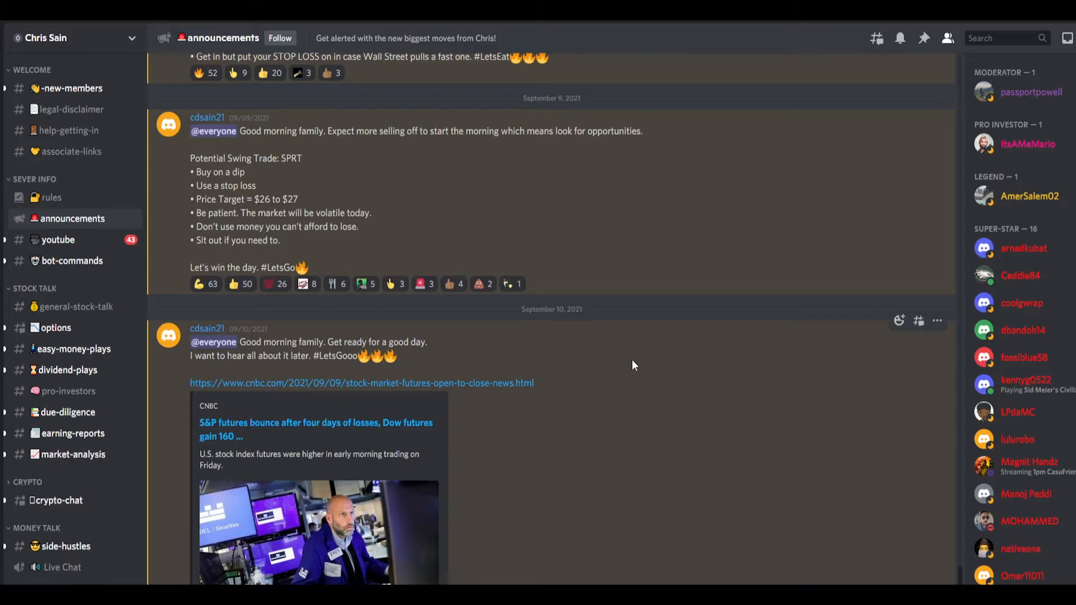
pyautogui.scroll(3)
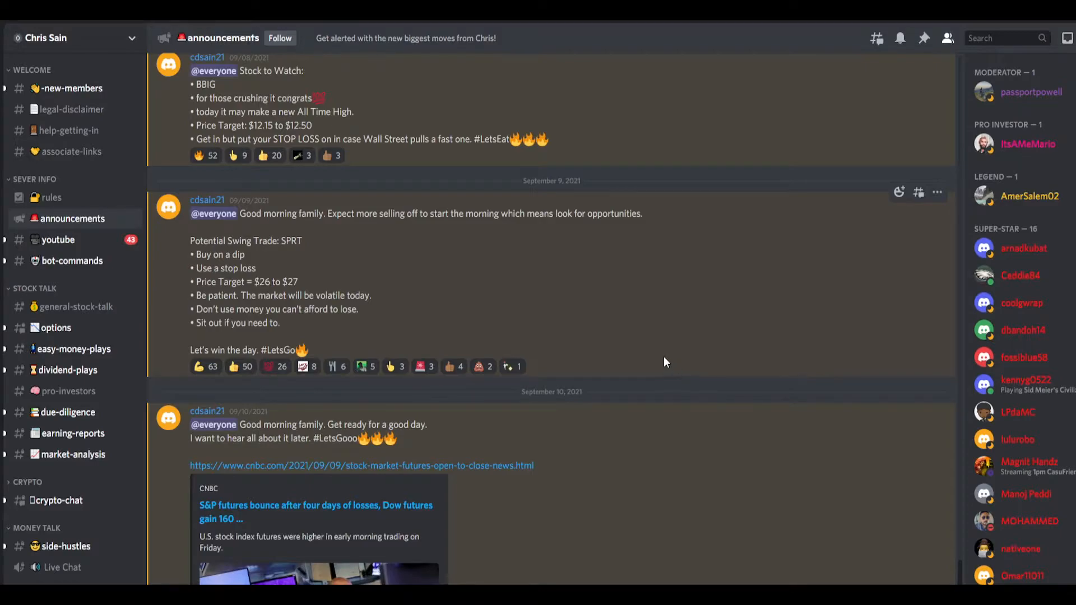
pyautogui.scroll(3)
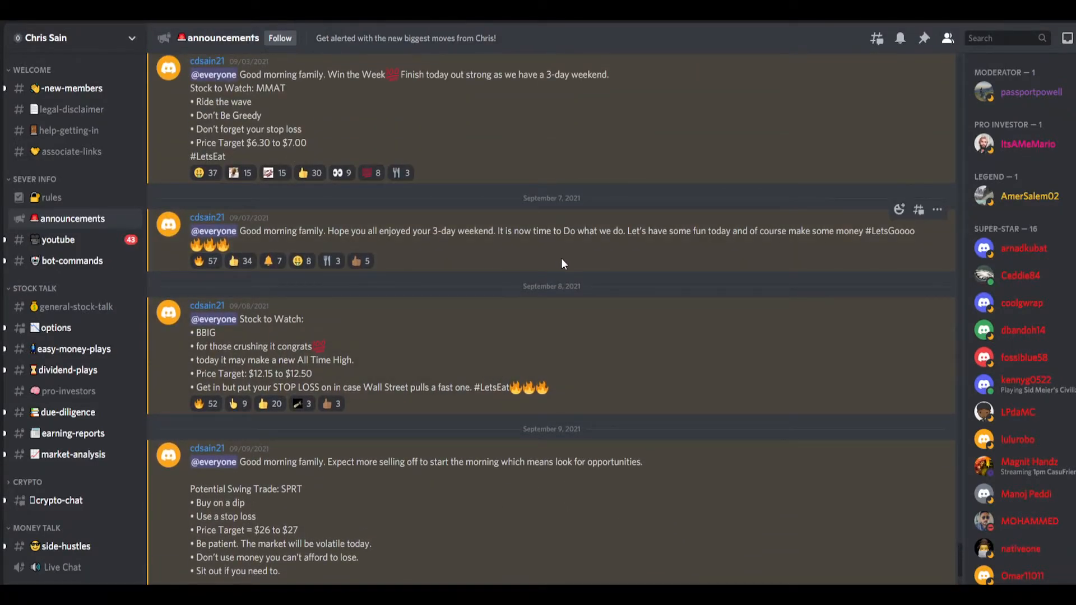
pyautogui.scroll(-3)
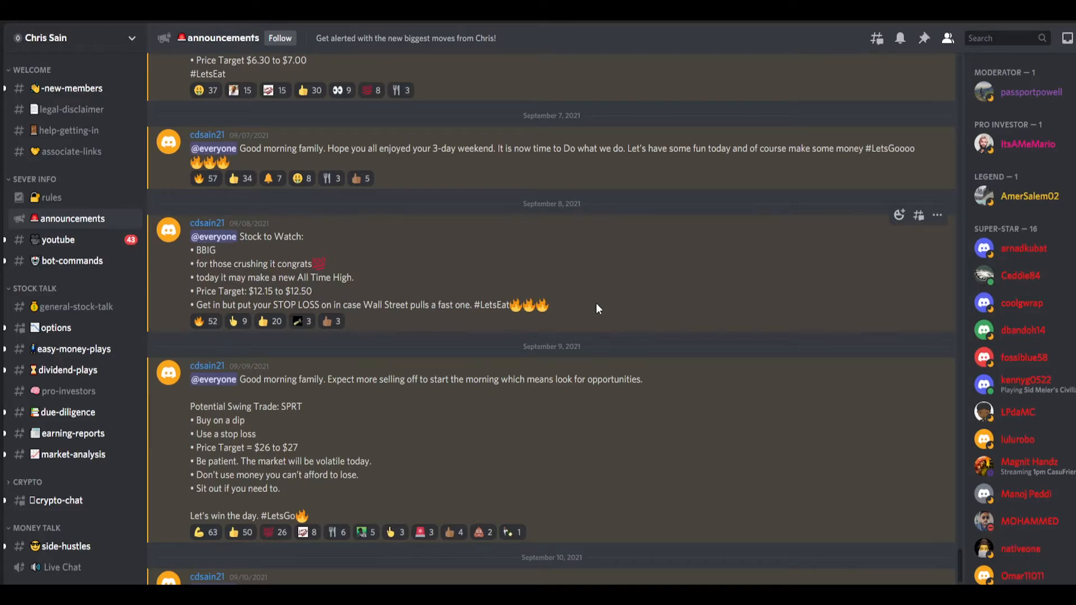
pyautogui.moveTo(523, 358)
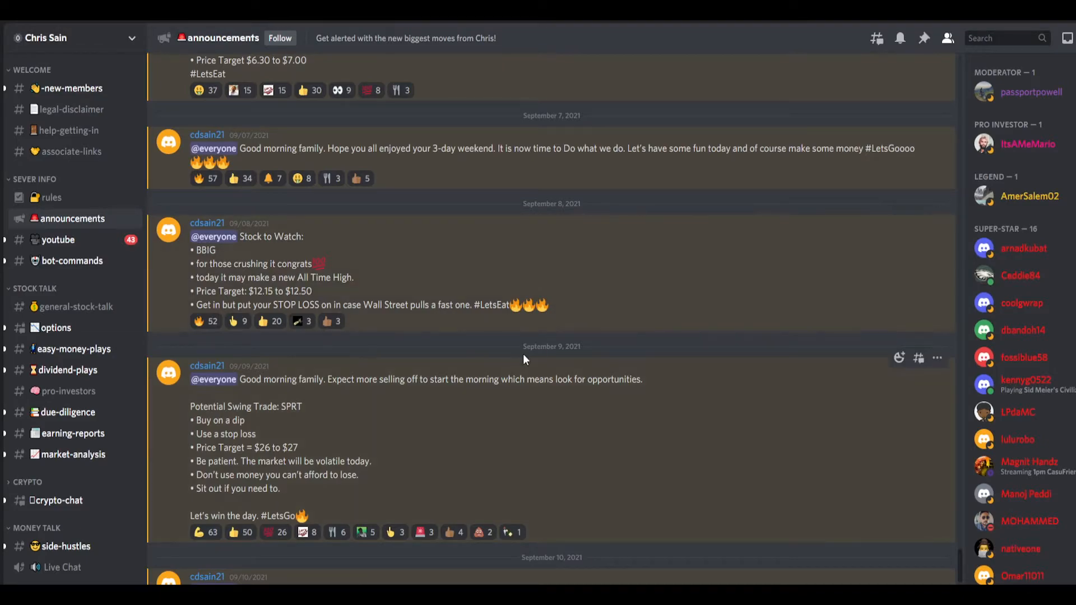
pyautogui.scroll(-3)
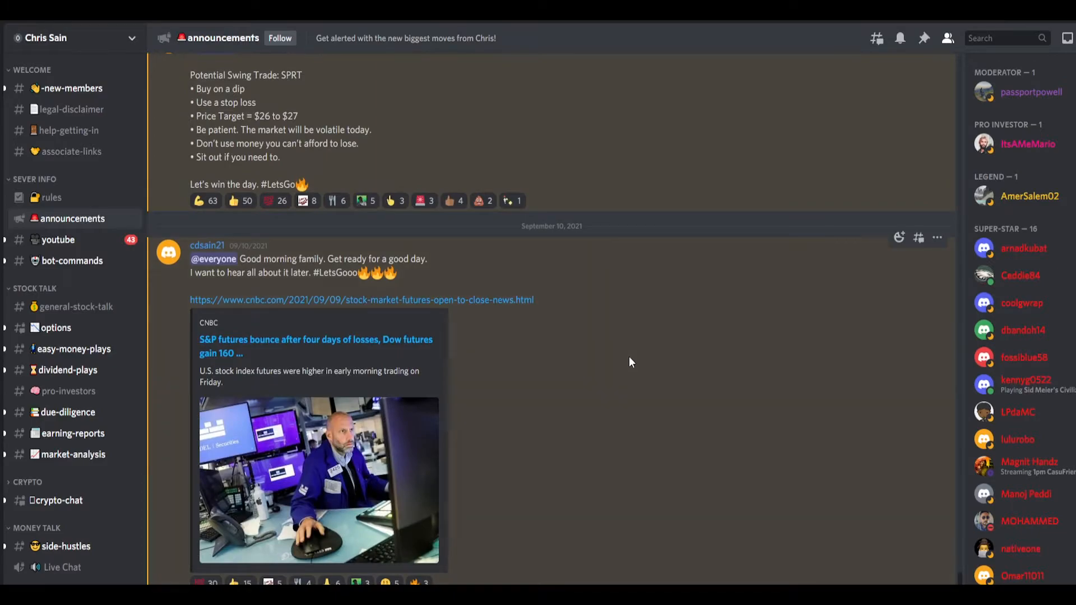
pyautogui.moveTo(634, 372)
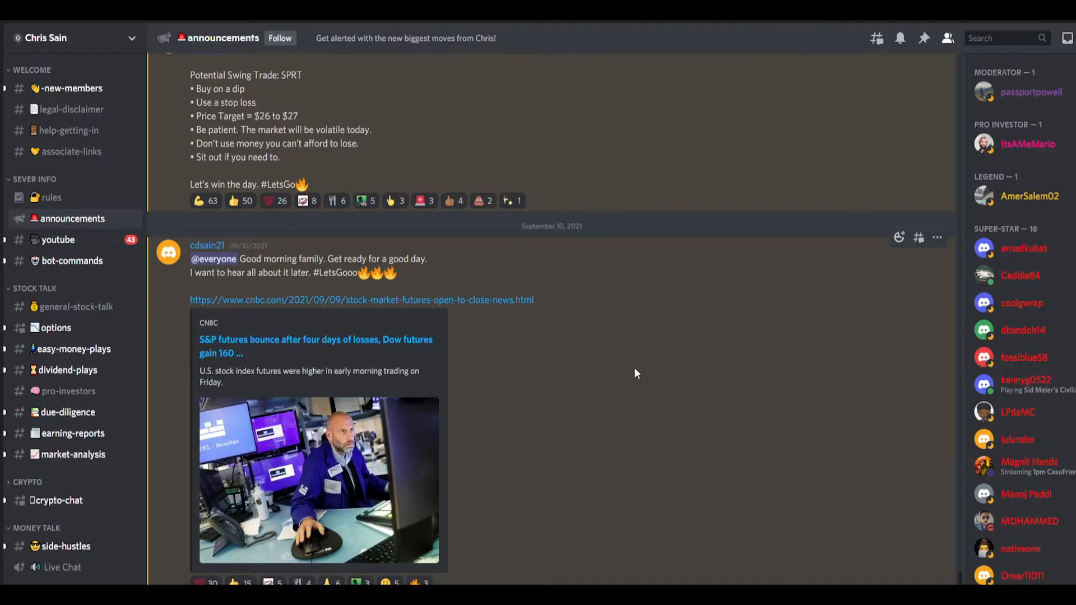
pyautogui.click(56, 328)
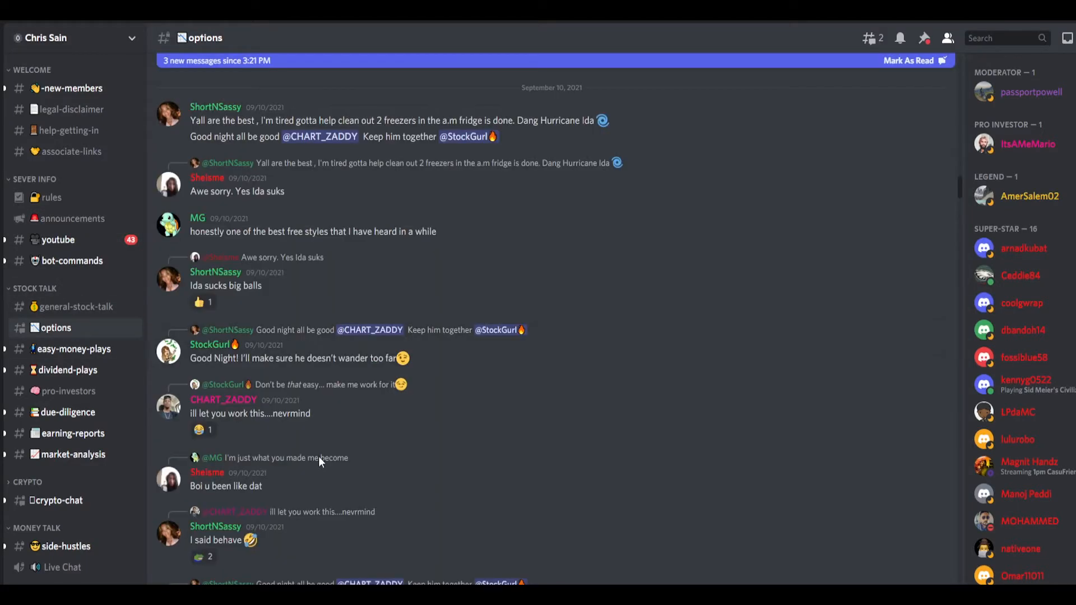
pyautogui.scroll(-3)
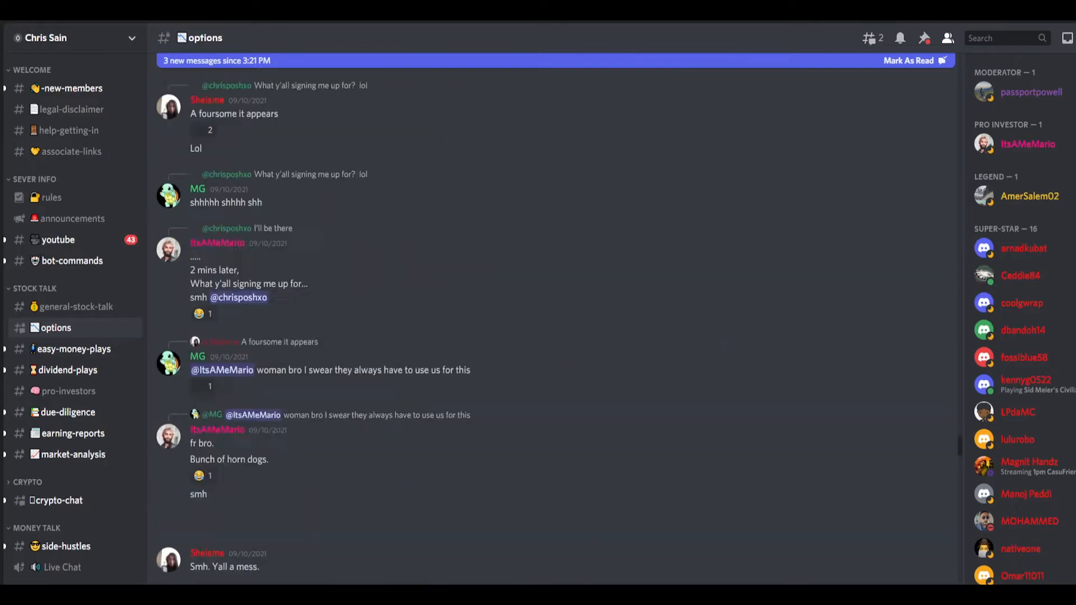
pyautogui.scroll(-3)
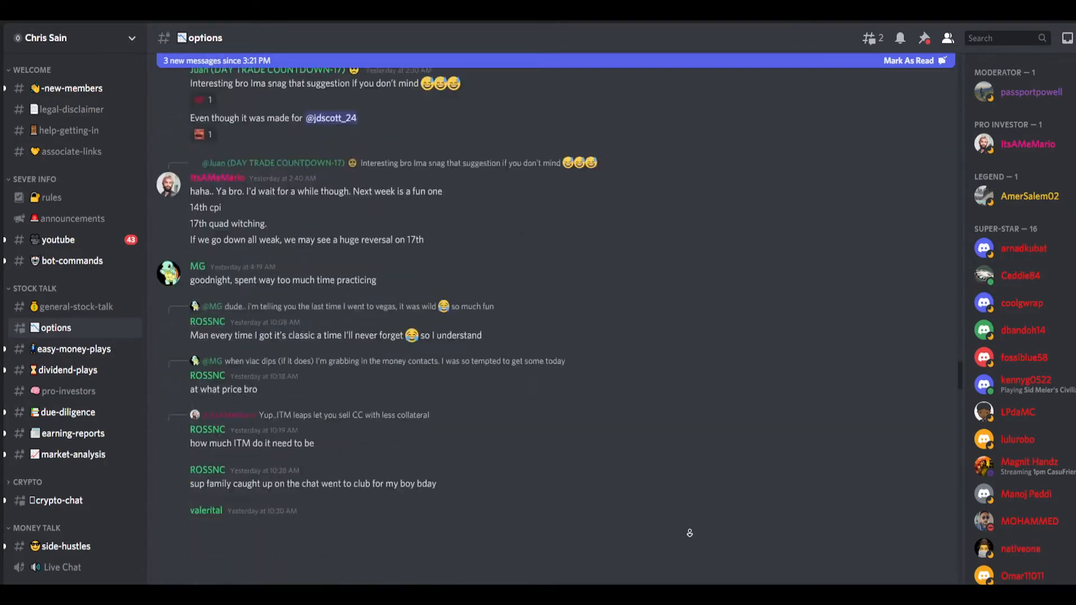
pyautogui.scroll(-3)
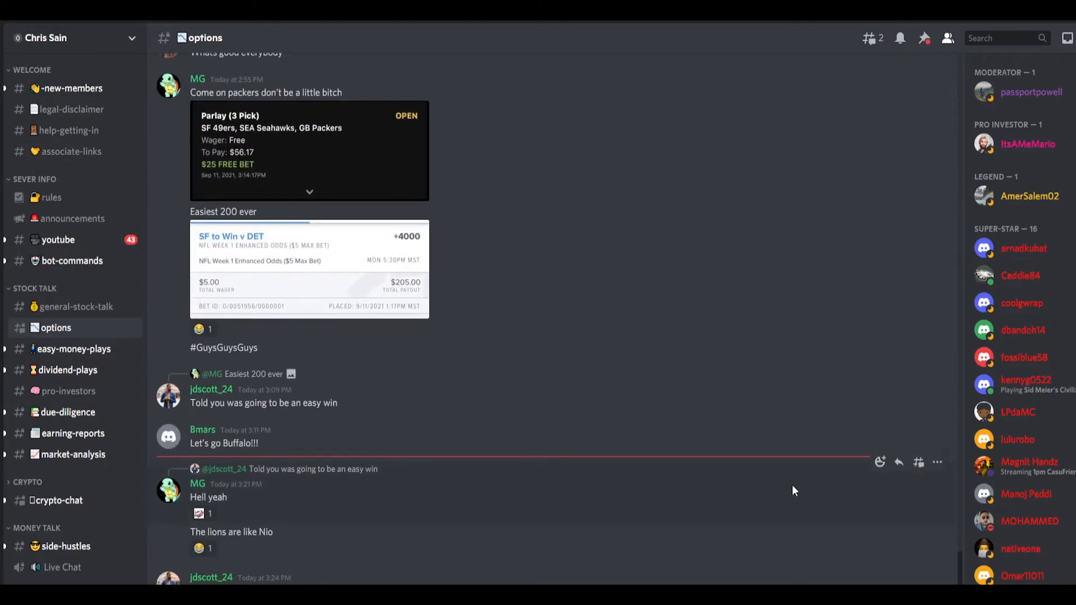
pyautogui.scroll(3)
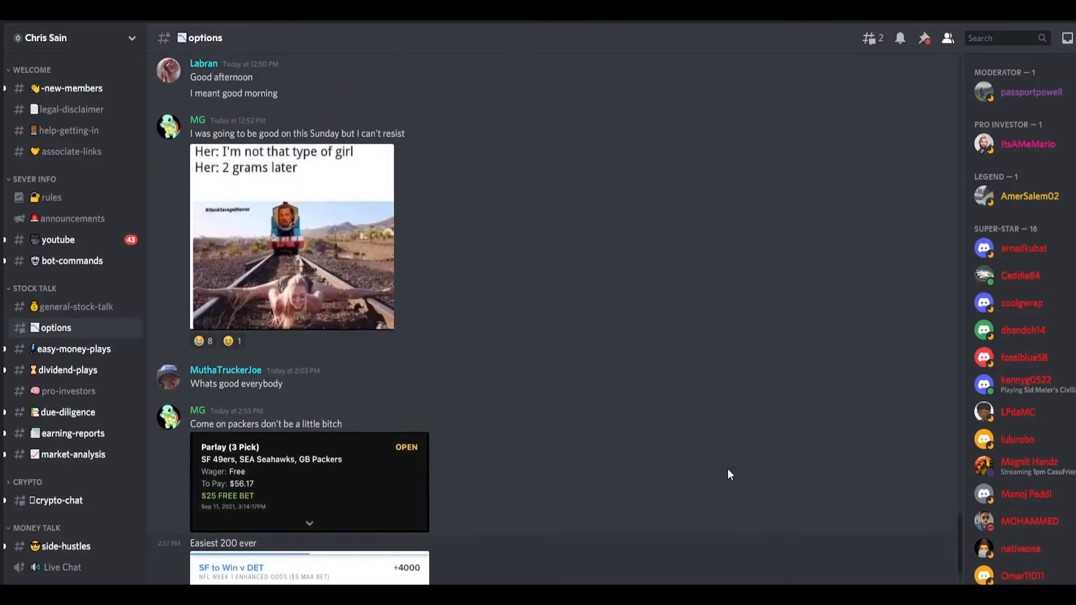
pyautogui.scroll(3)
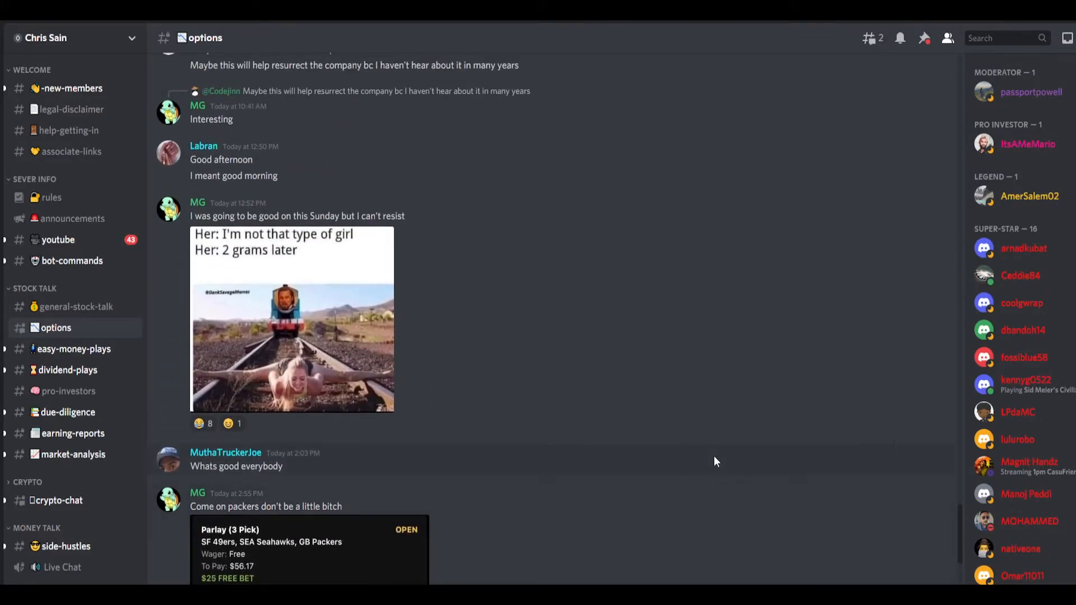
pyautogui.scroll(-3)
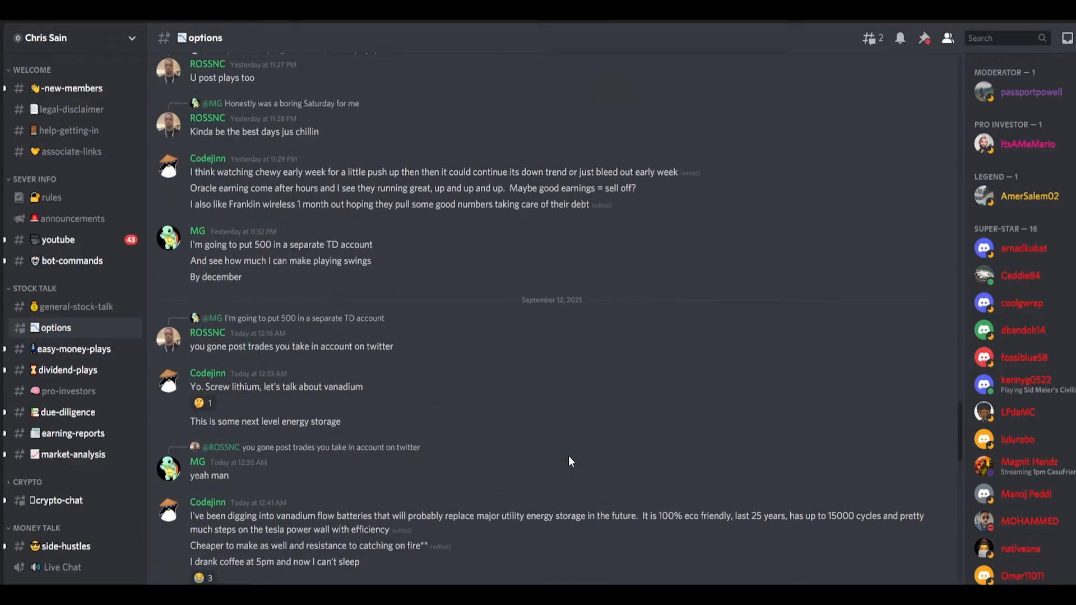
pyautogui.scroll(3)
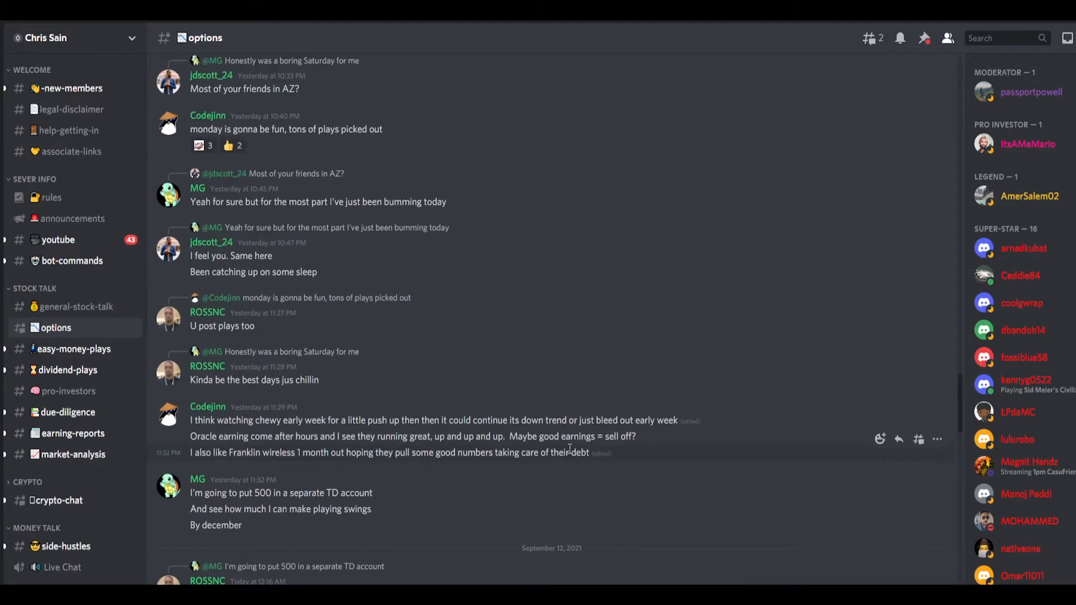
pyautogui.moveTo(568, 452)
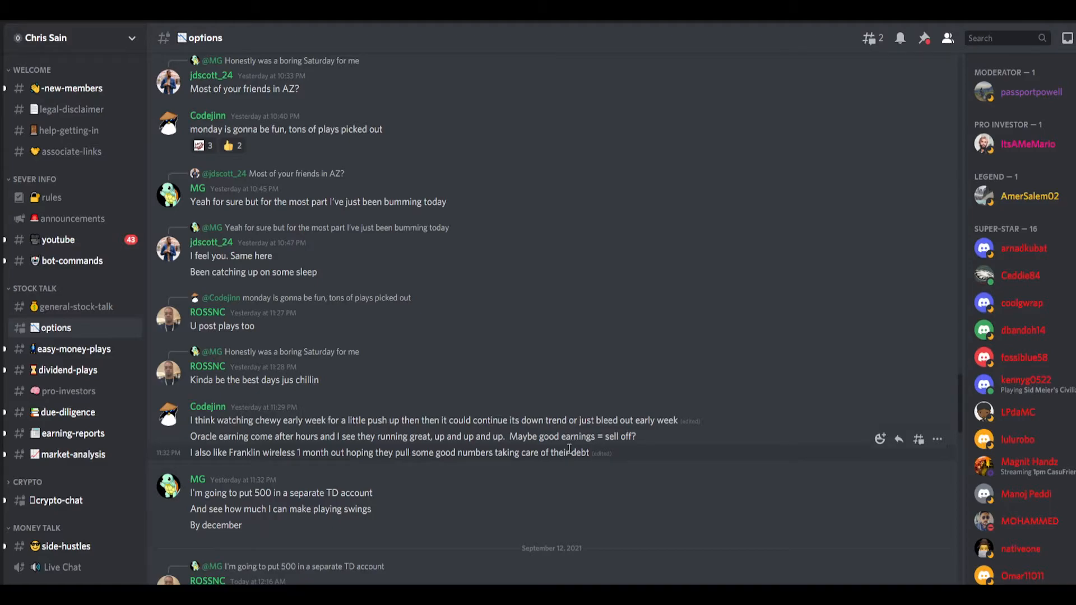
pyautogui.scroll(3)
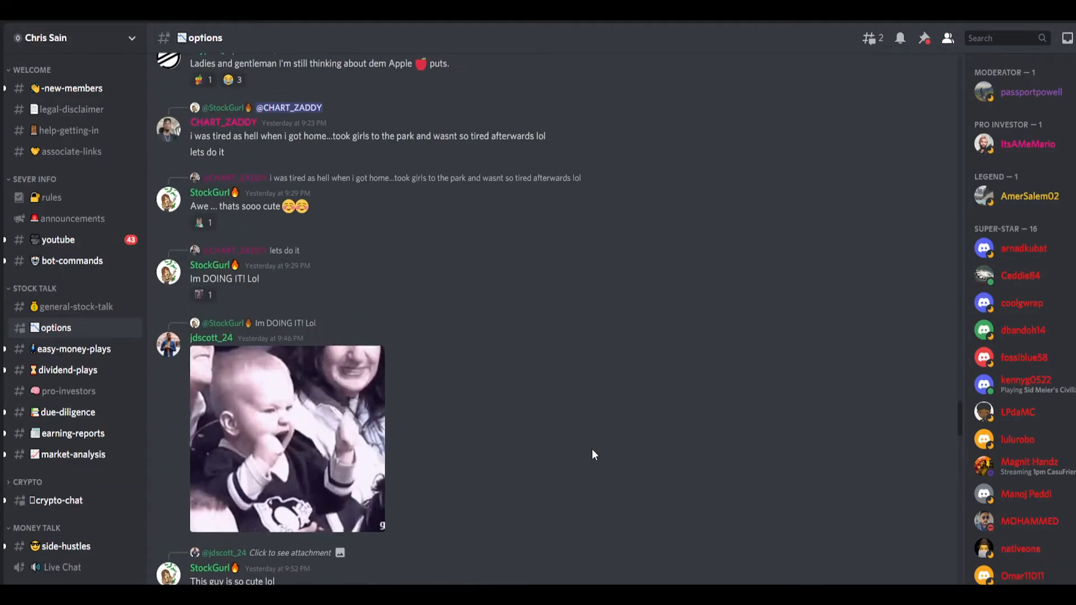
pyautogui.scroll(3)
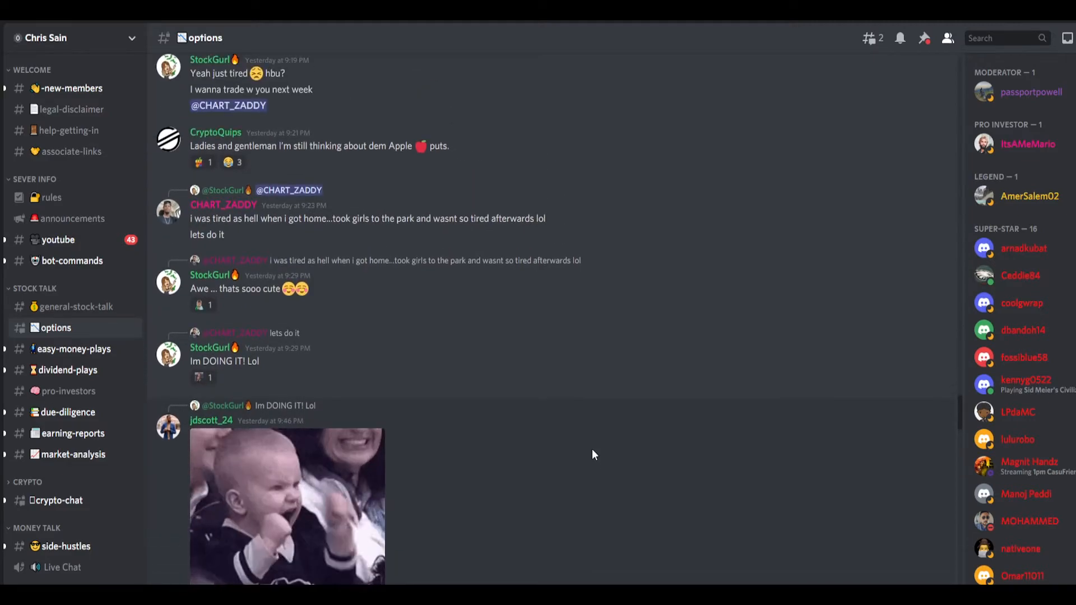
pyautogui.scroll(3)
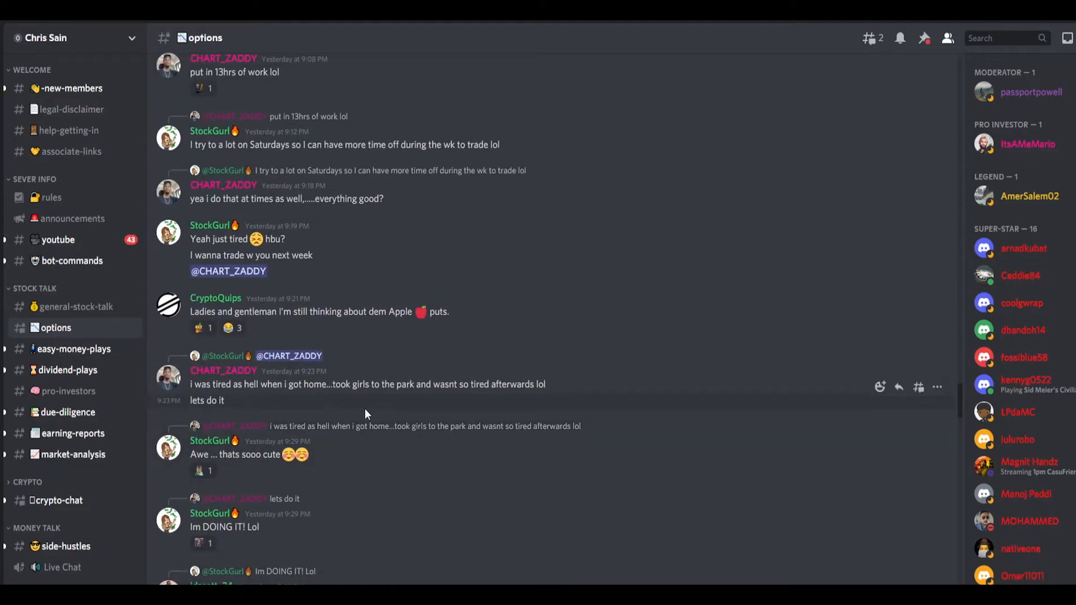
pyautogui.moveTo(611, 362)
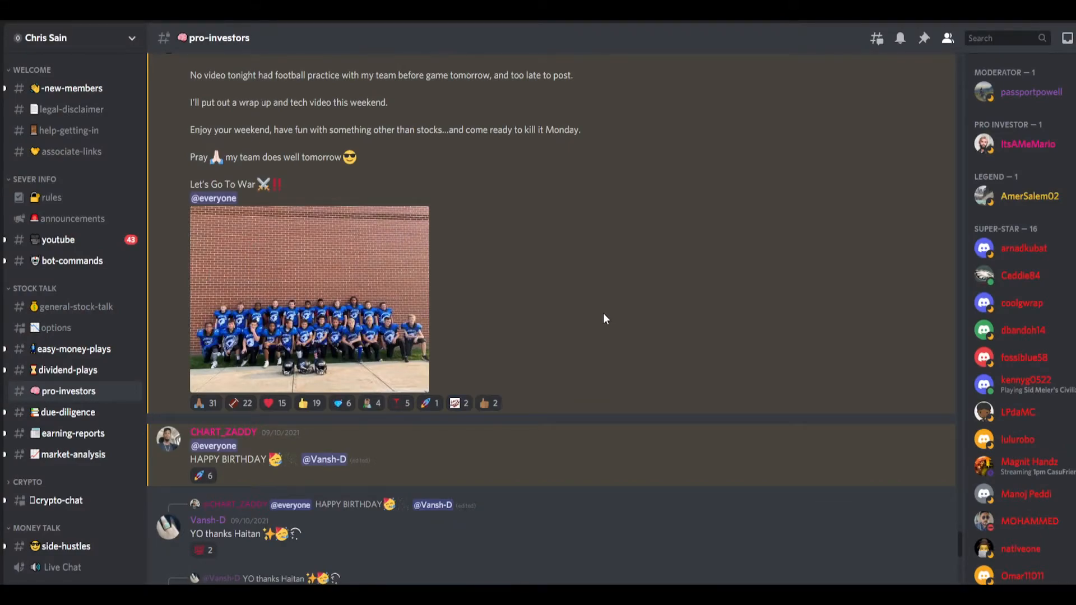
pyautogui.moveTo(588, 328)
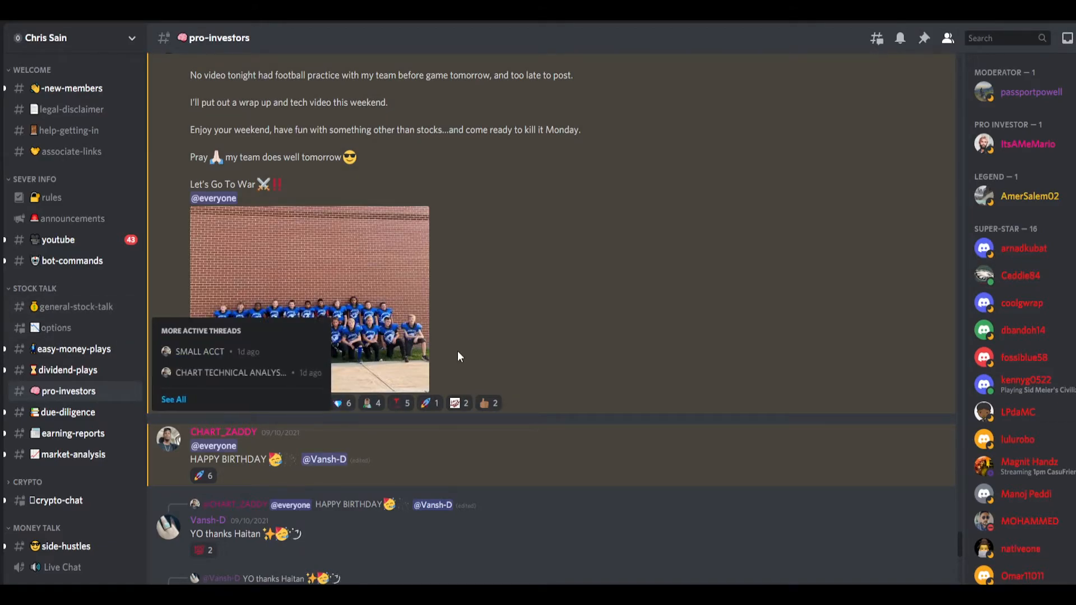
pyautogui.scroll(-3)
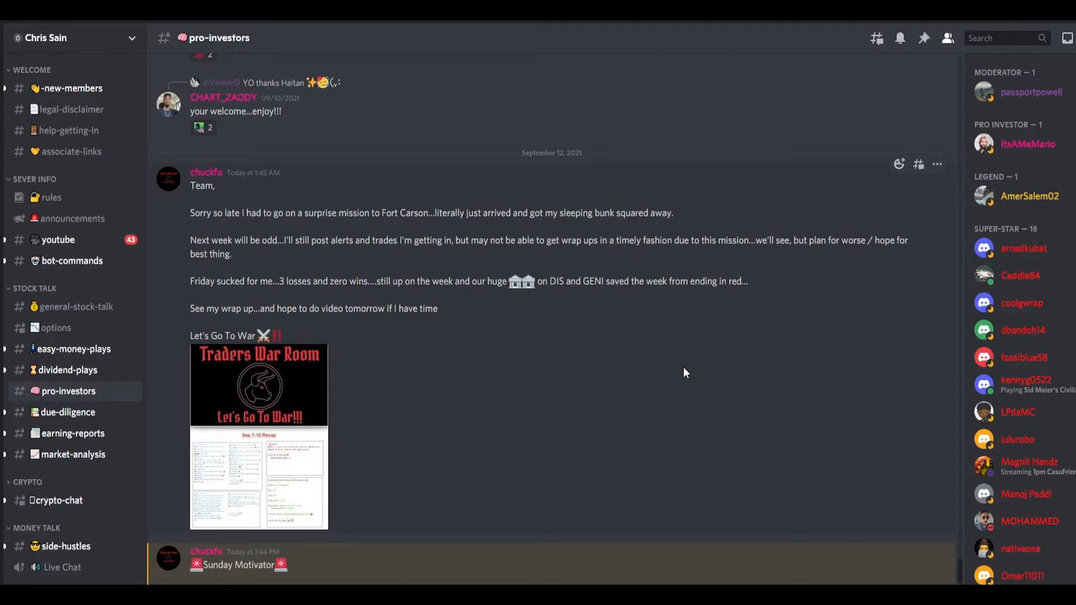
pyautogui.moveTo(414, 410)
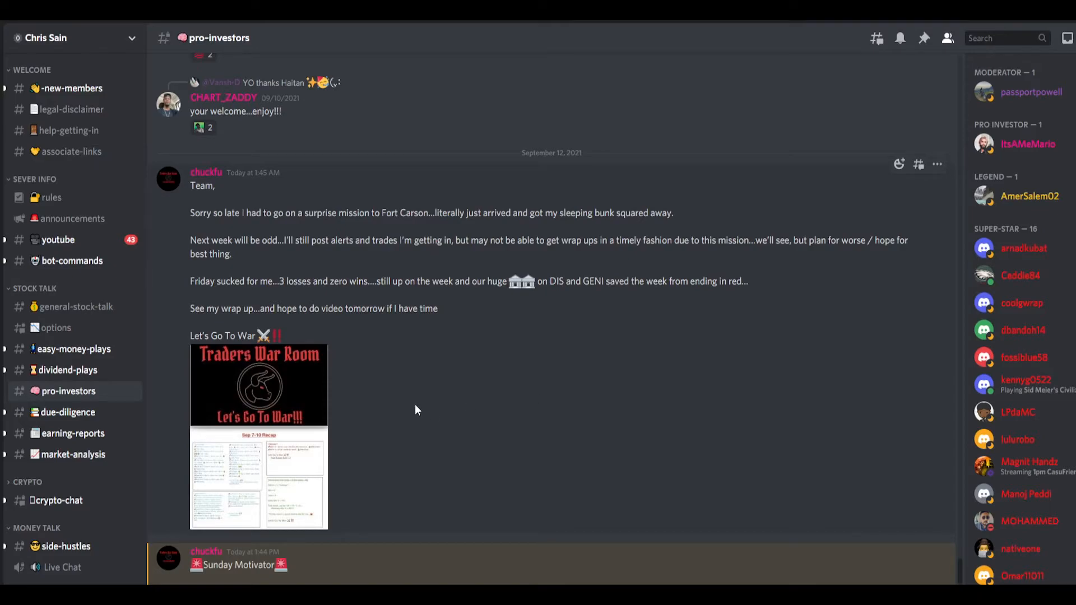
pyautogui.moveTo(94, 362)
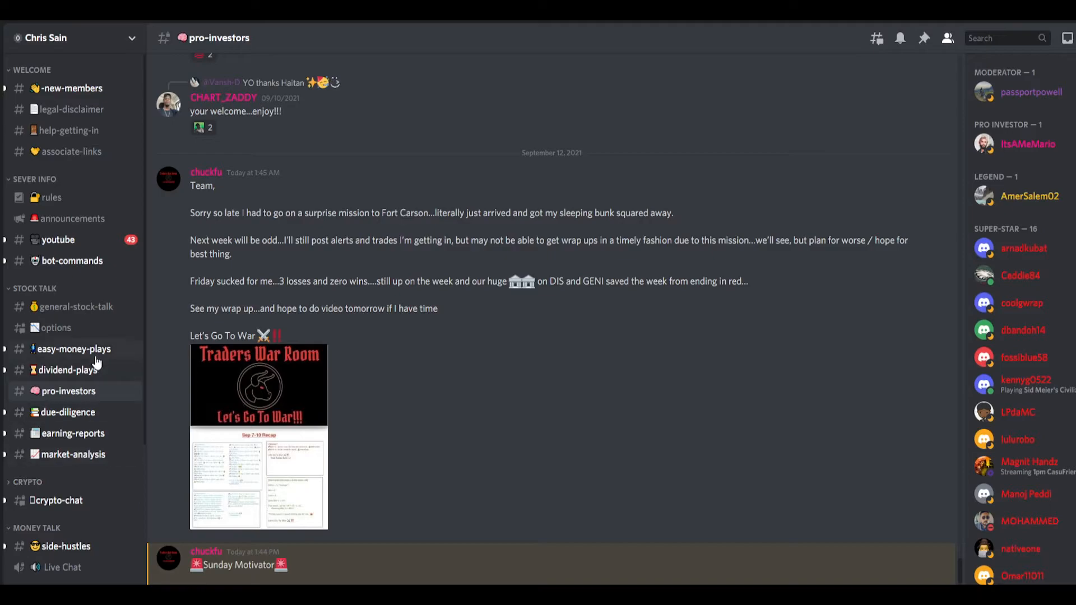
pyautogui.moveTo(55, 521)
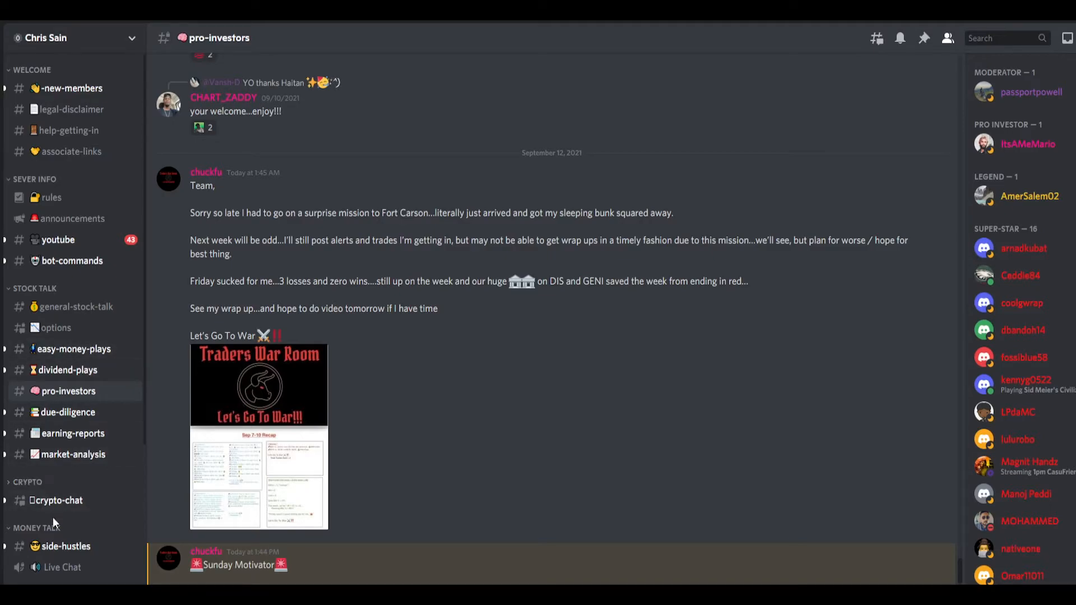
# Step: Look through #side-hustles, then switch to #selling-shares showing the Clover Health and AvePoint sell alerts
pyautogui.click(66, 546)
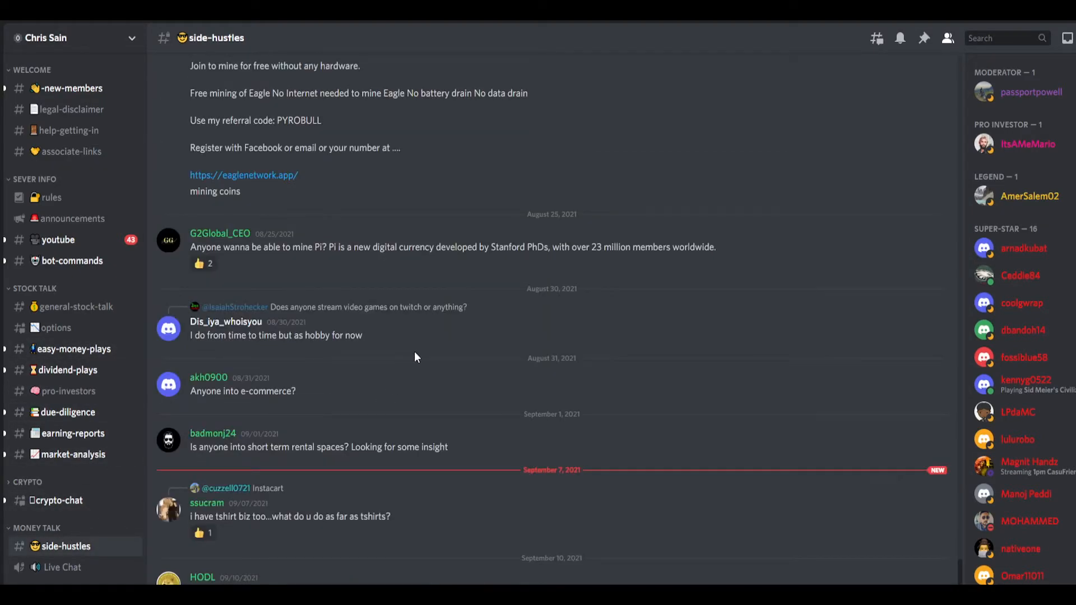
pyautogui.moveTo(619, 369)
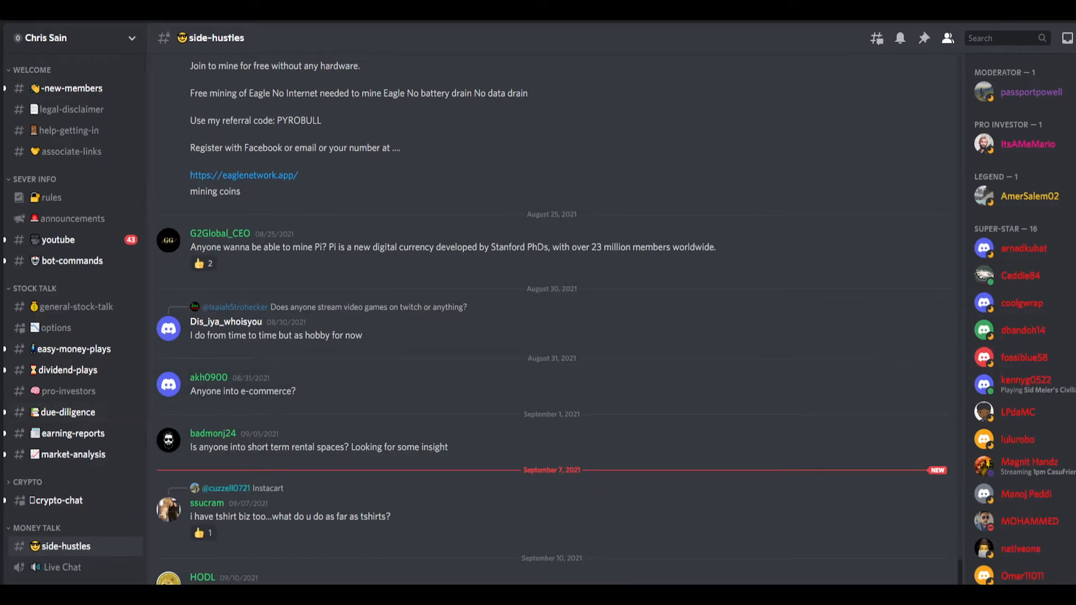
pyautogui.scroll(-3)
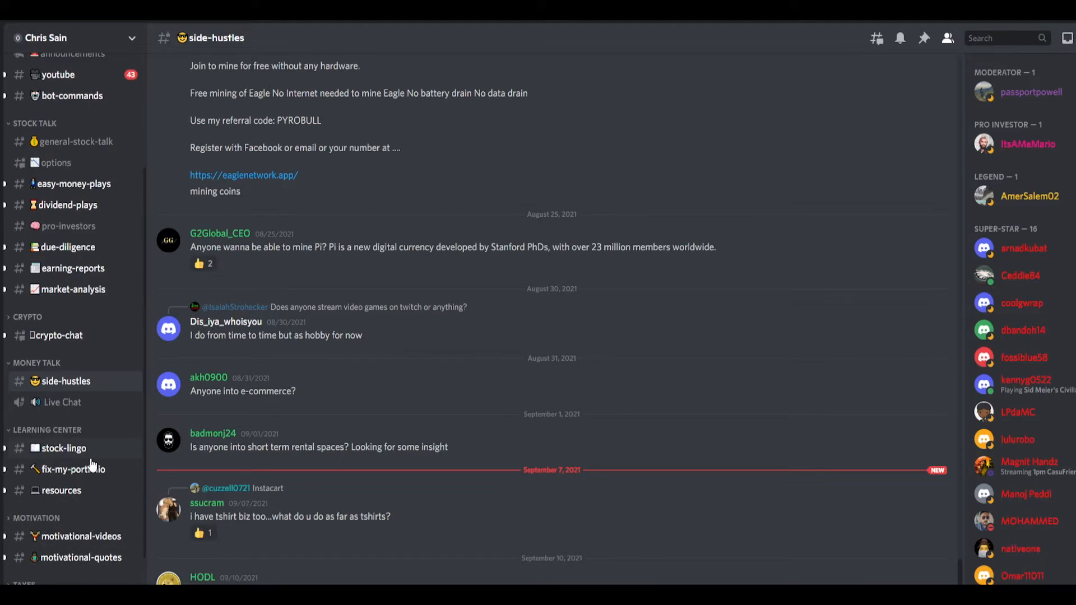
pyautogui.moveTo(71, 363)
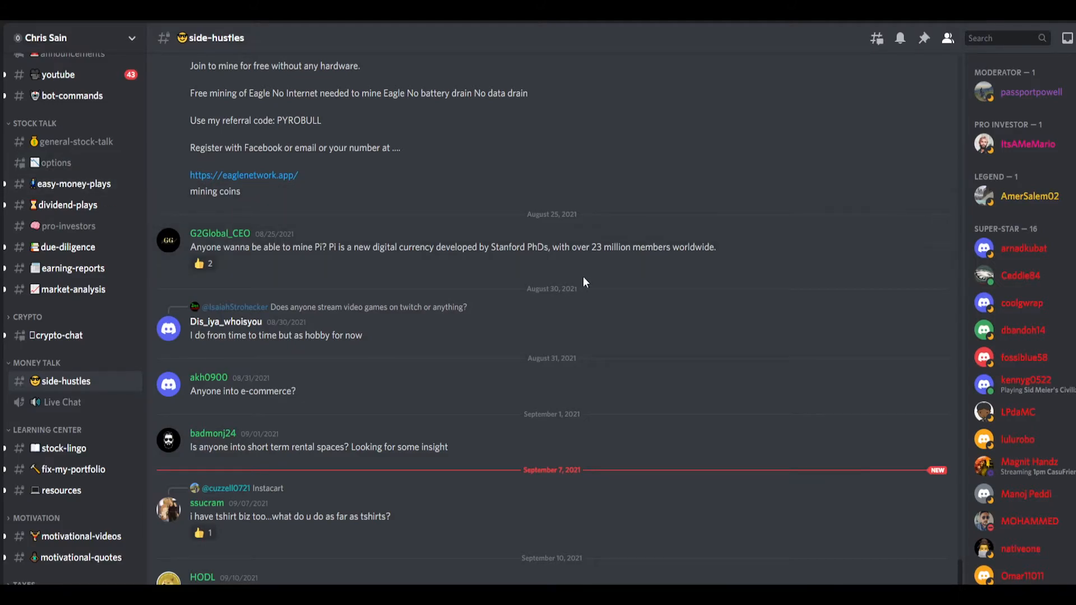
pyautogui.moveTo(566, 273)
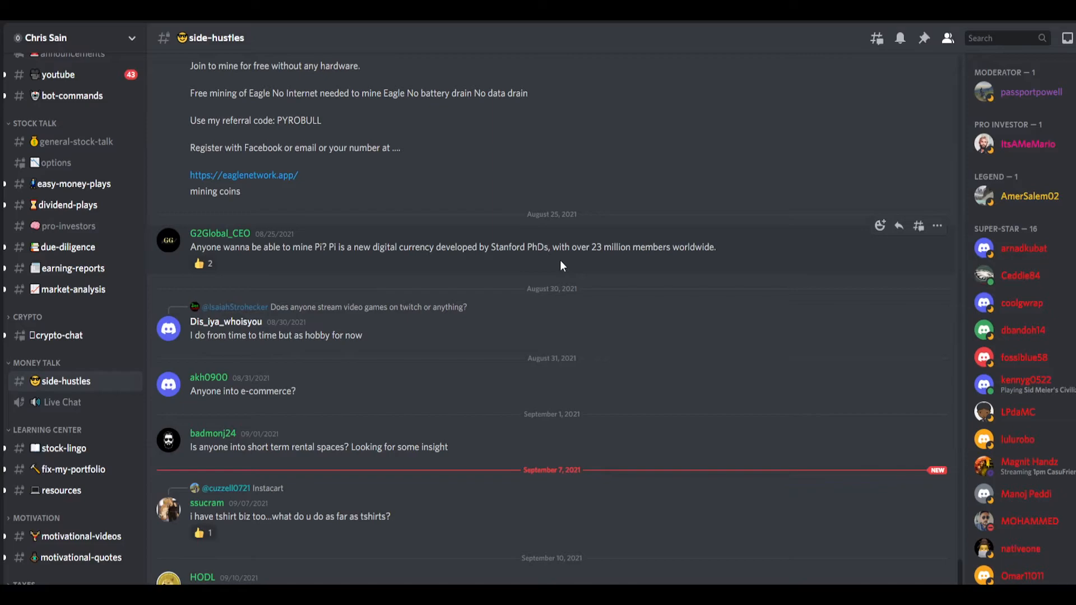
pyautogui.moveTo(568, 278)
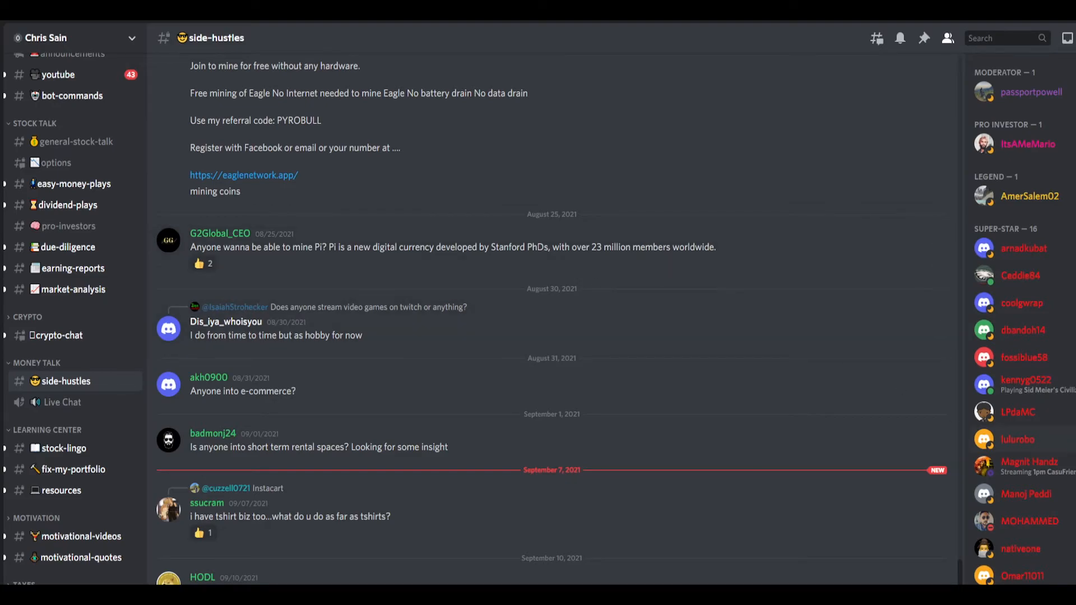
pyautogui.scroll(-3)
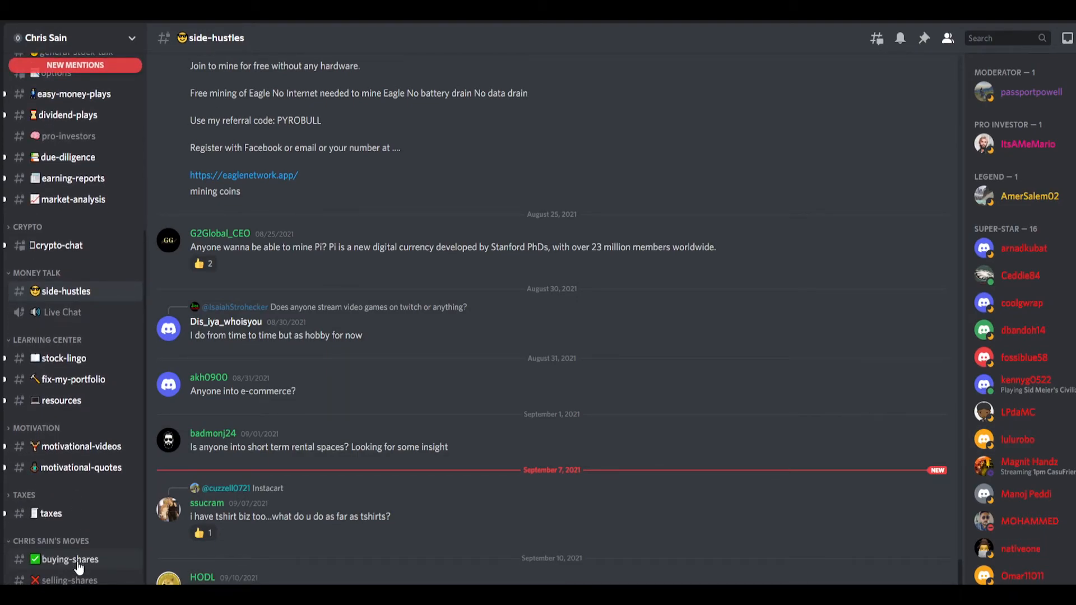
pyautogui.click(69, 579)
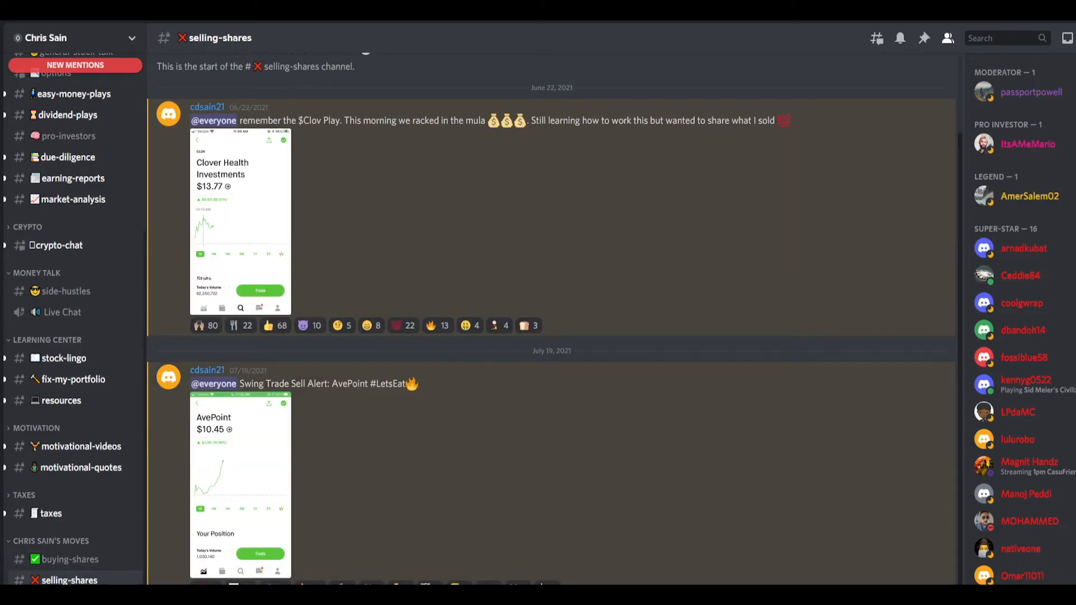
# Step: Return to #announcements and scroll to the September 9 SPRT swing-trade post and CNBC futures link
pyautogui.click(72, 219)
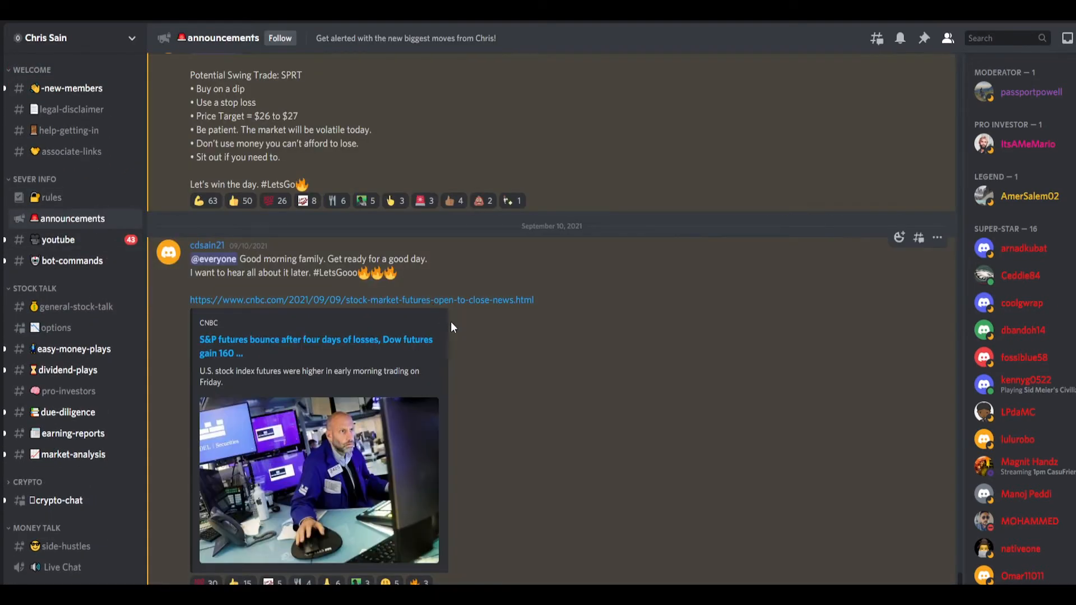
pyautogui.scroll(3)
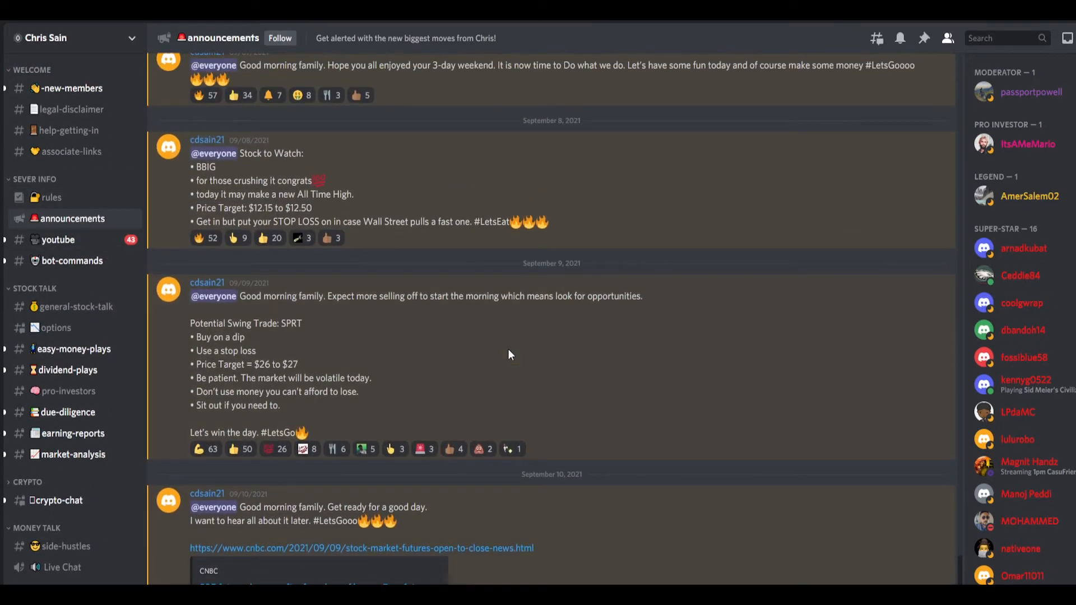
pyautogui.scroll(-3)
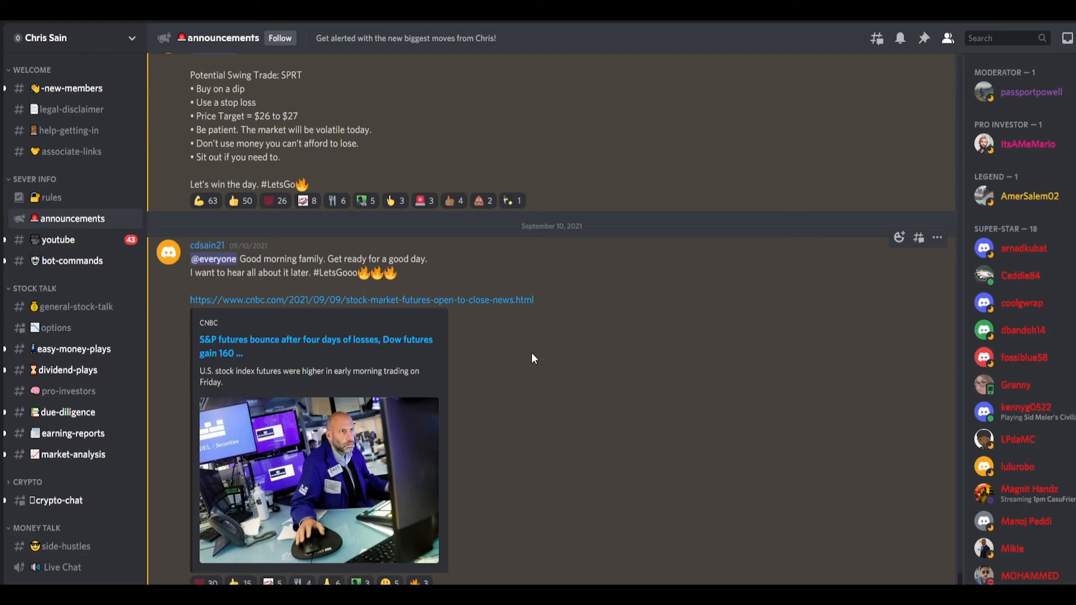
pyautogui.moveTo(536, 200)
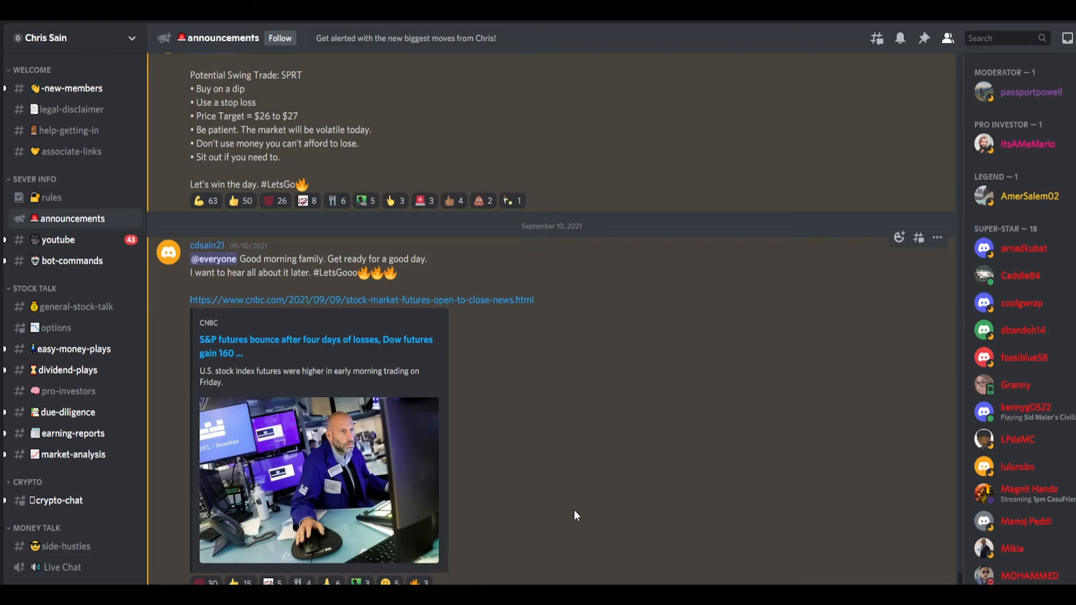
pyautogui.moveTo(428, 524)
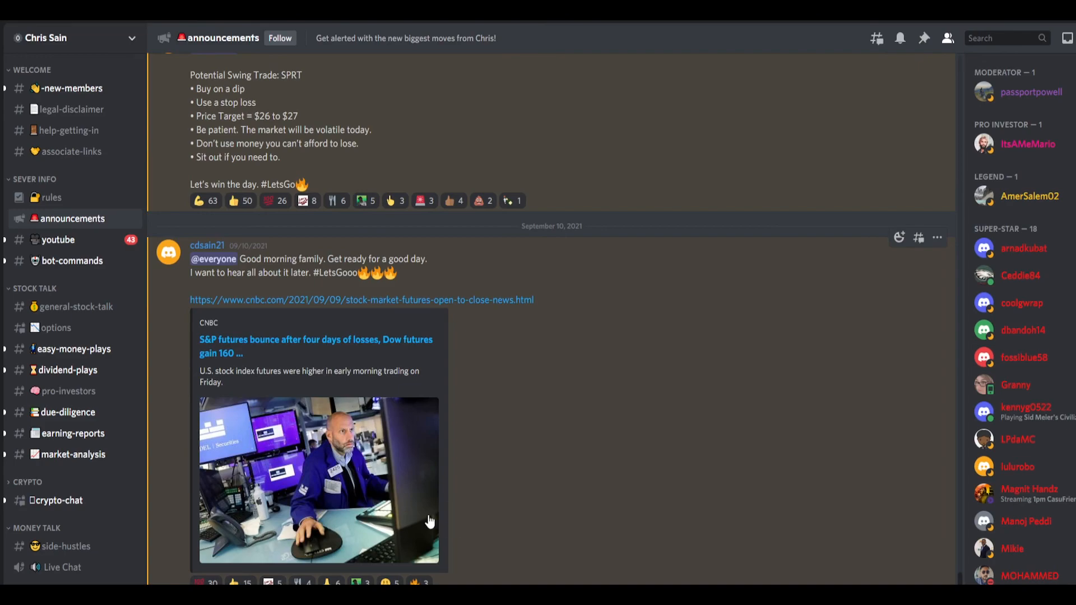